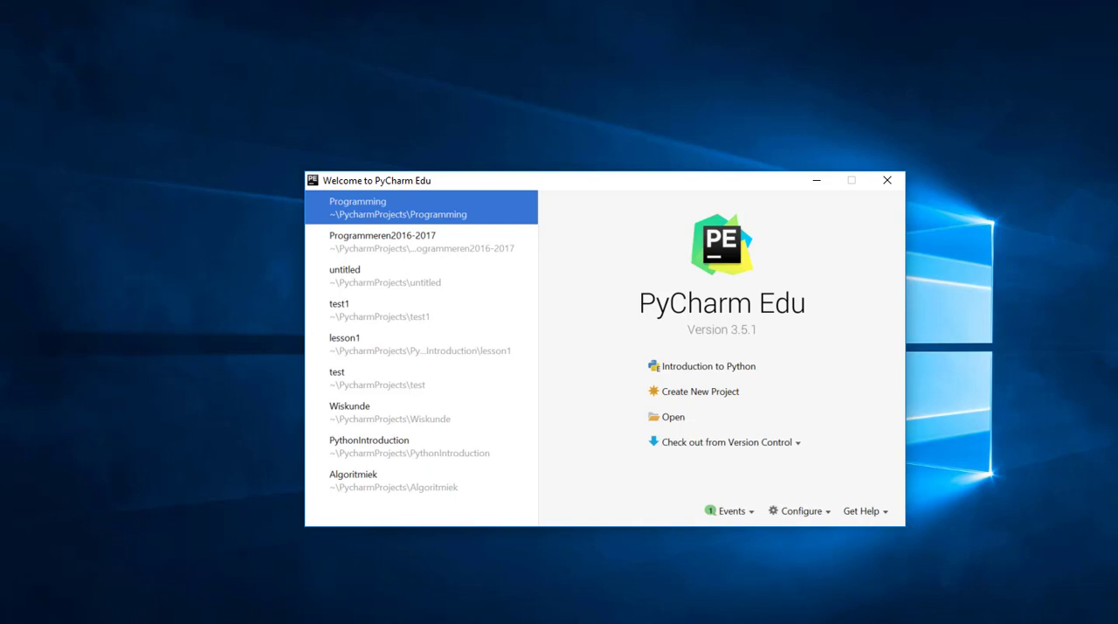
mouse_move(718, 396)
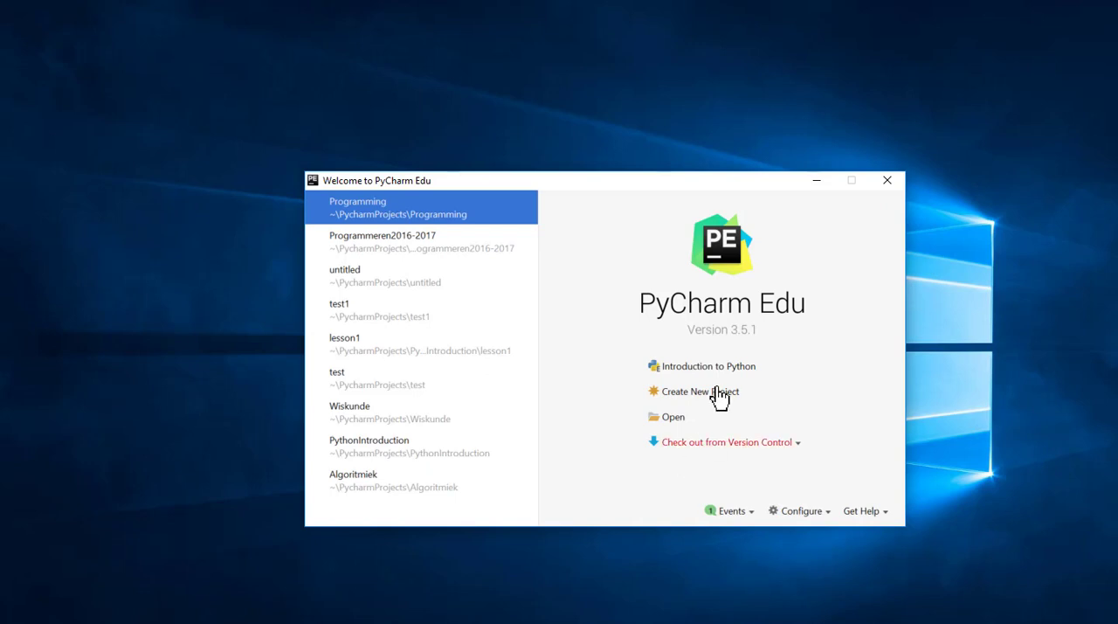
Start a new project located in PyCharmProjects\Programming instead of untitled
click(698, 392)
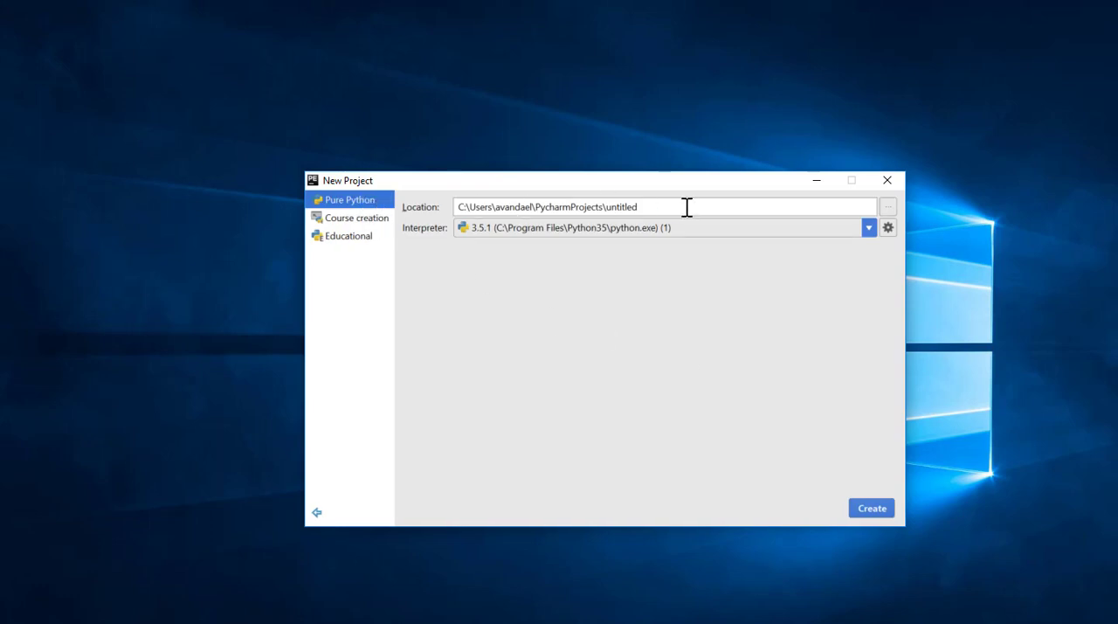
click(664, 206)
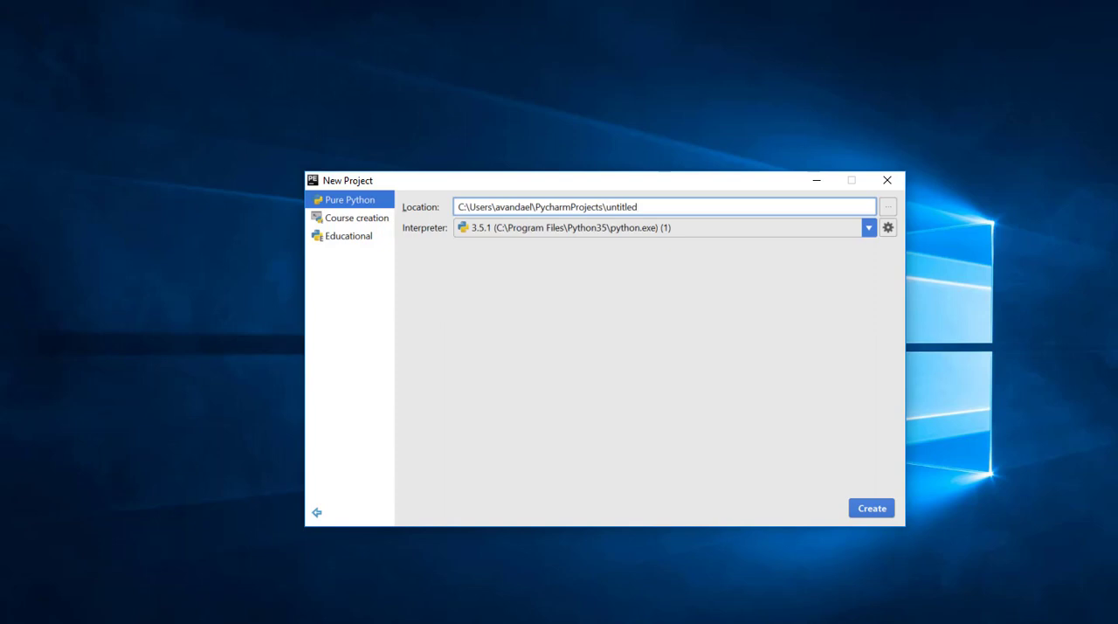
key(Backspace)
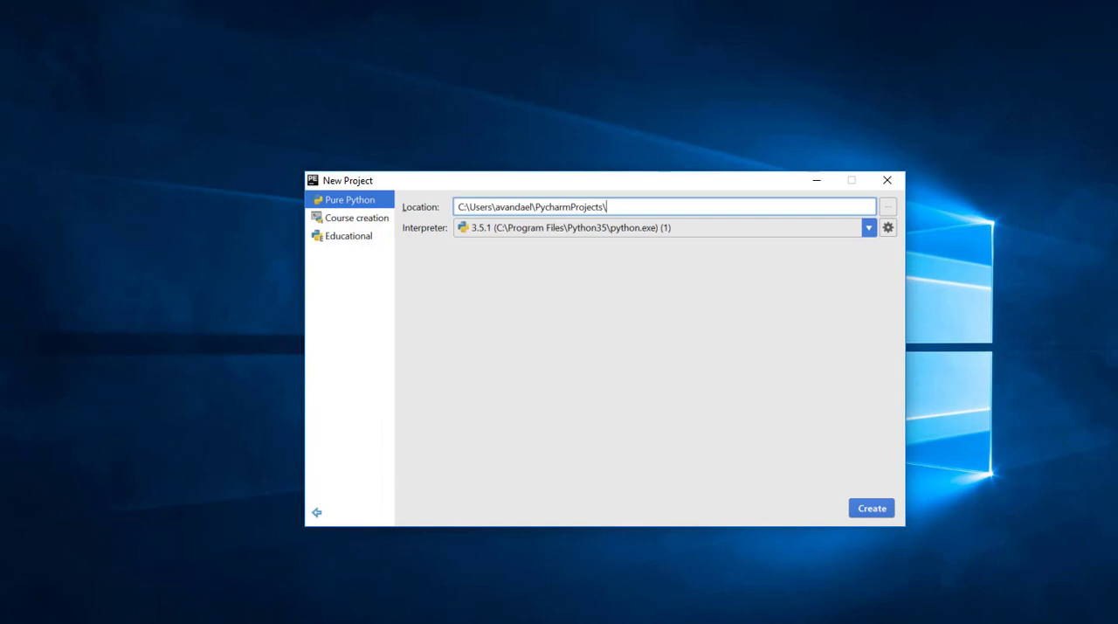
text(Progr)
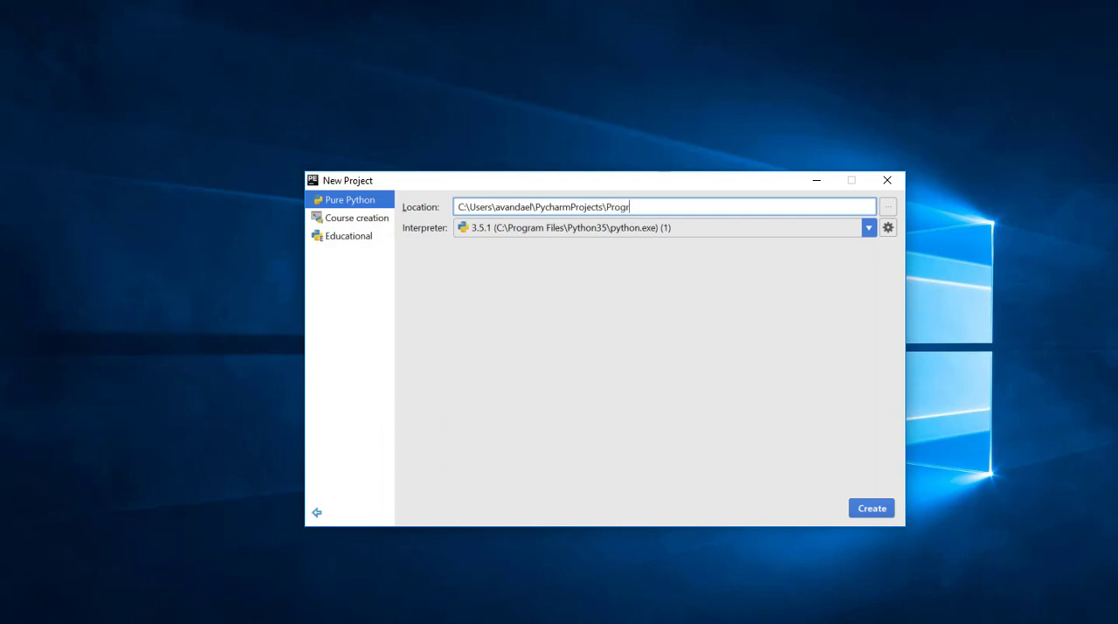
text(am)
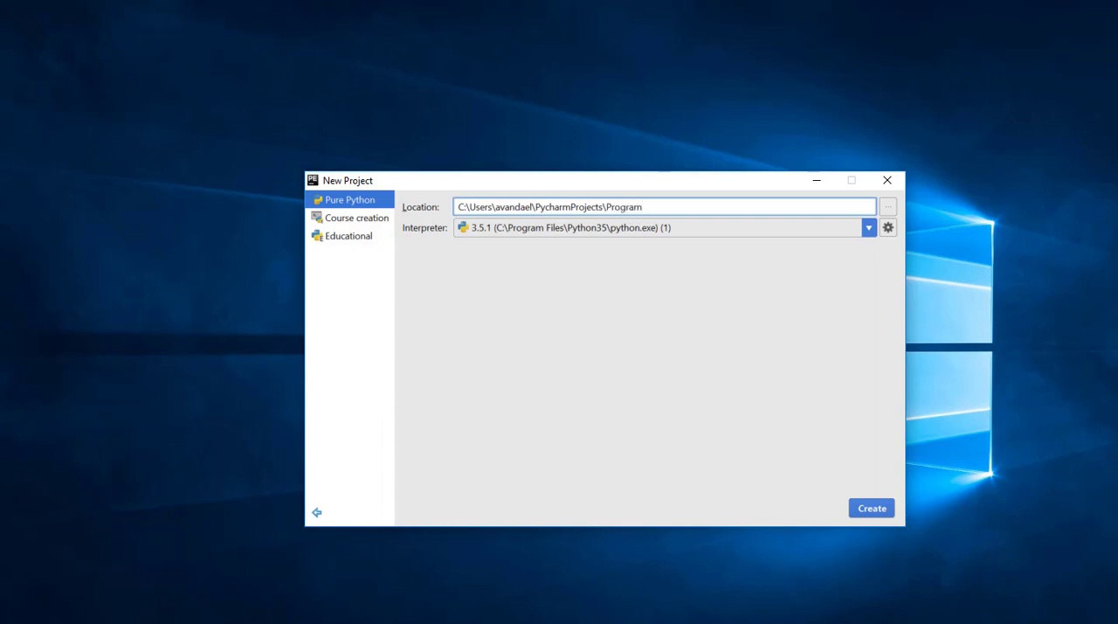
text(ming)
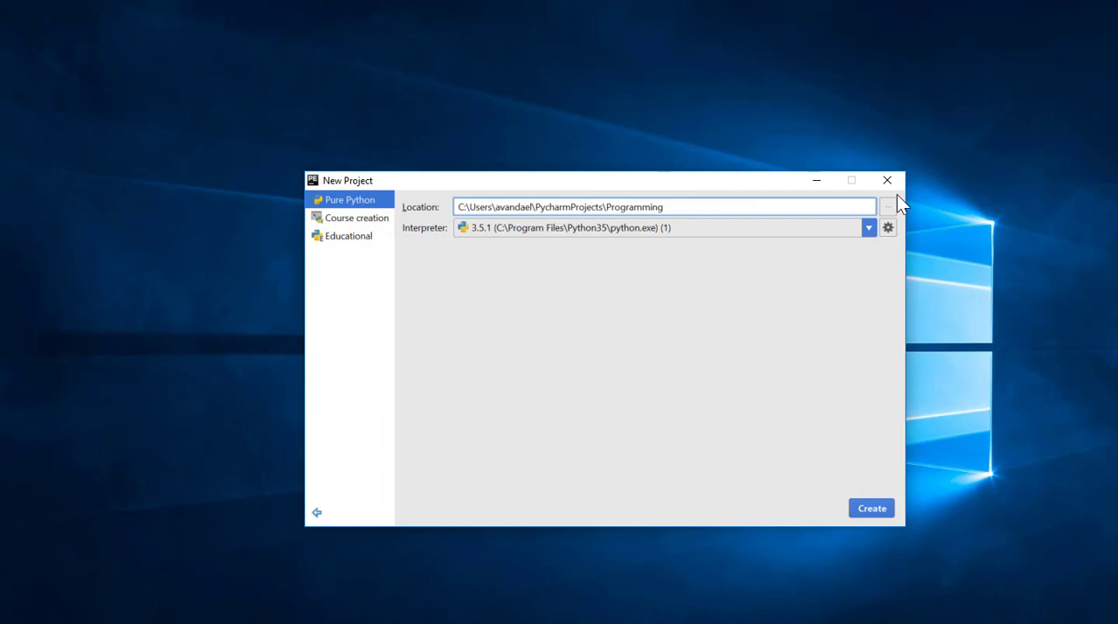
mouse_move(894, 219)
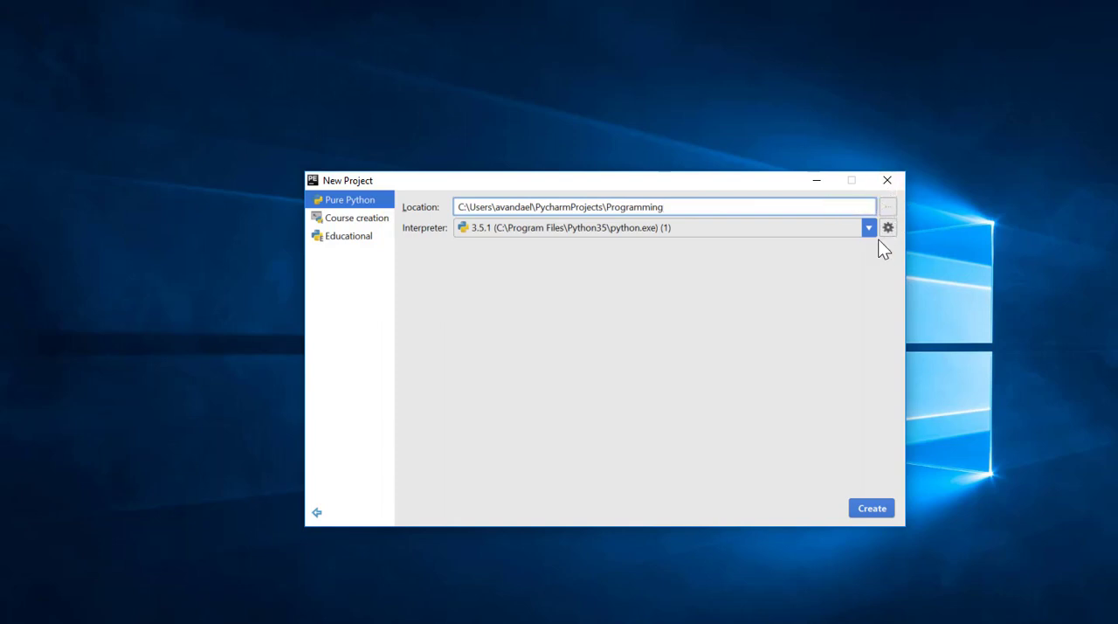
Choose the Anaconda3 Python 3.5.2 interpreter for the project
click(868, 227)
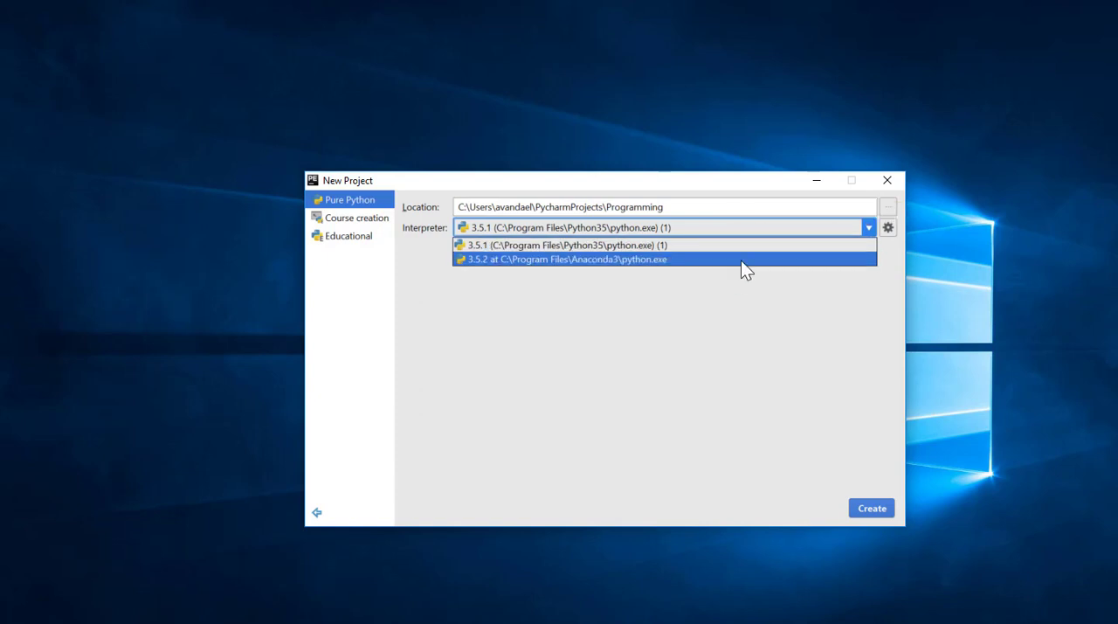
click(562, 259)
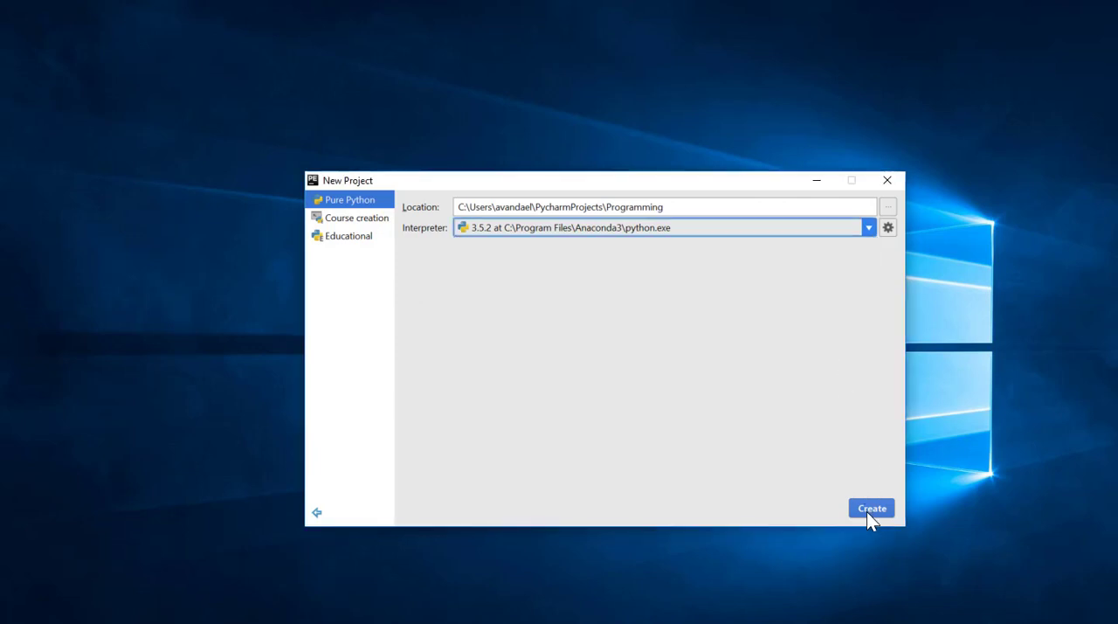
Create the Programming project and bring up the New item options on its root
click(870, 506)
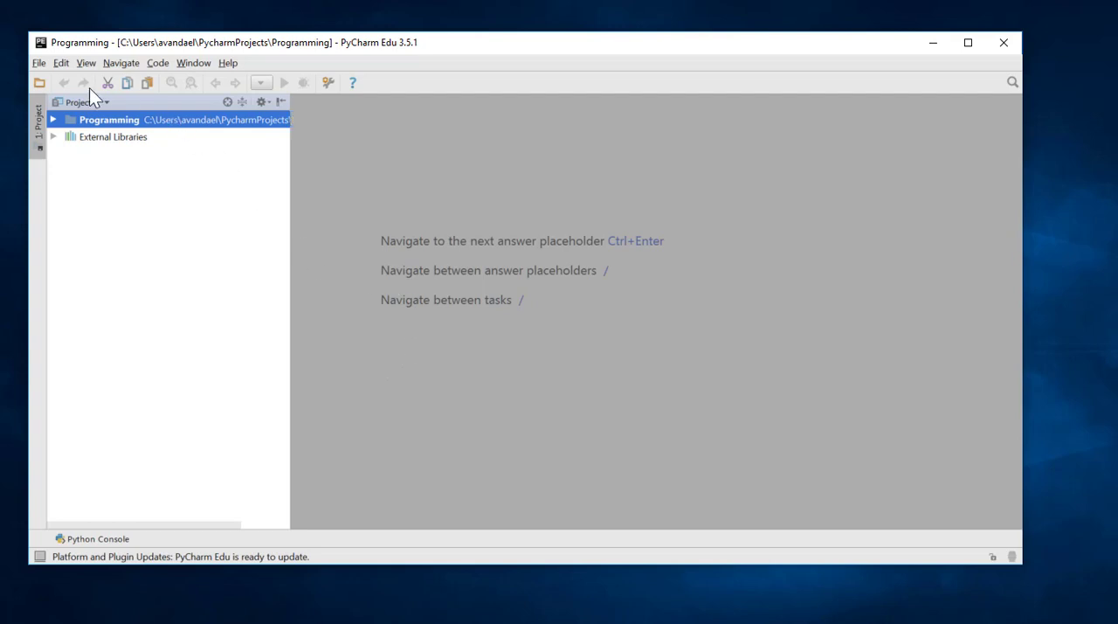
click(39, 63)
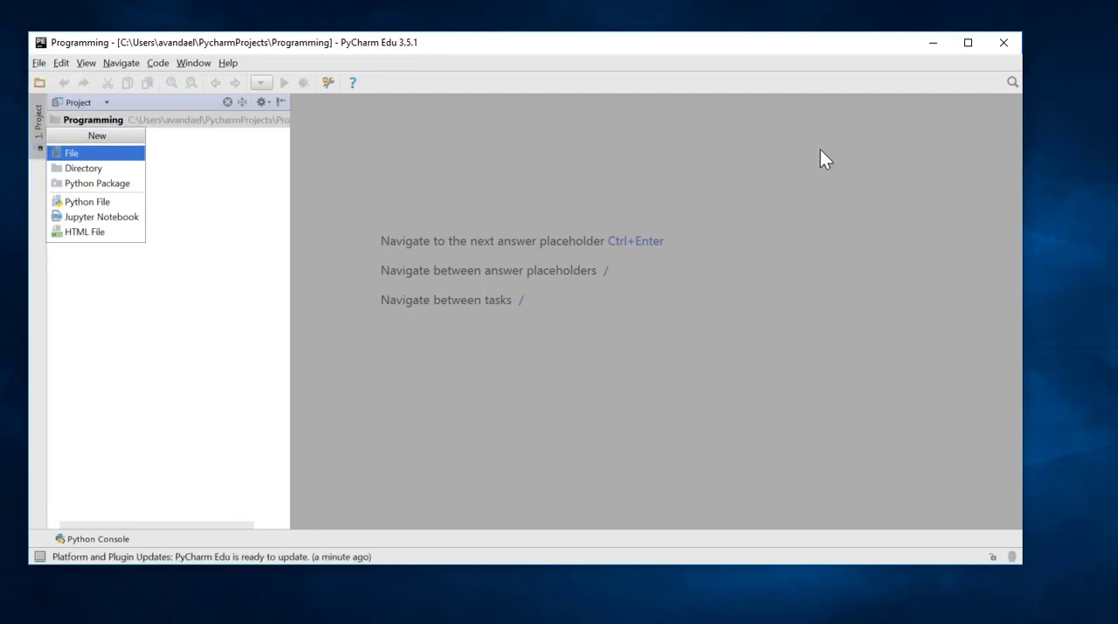
Add a new directory named Series_01 to the Programming project
click(83, 168)
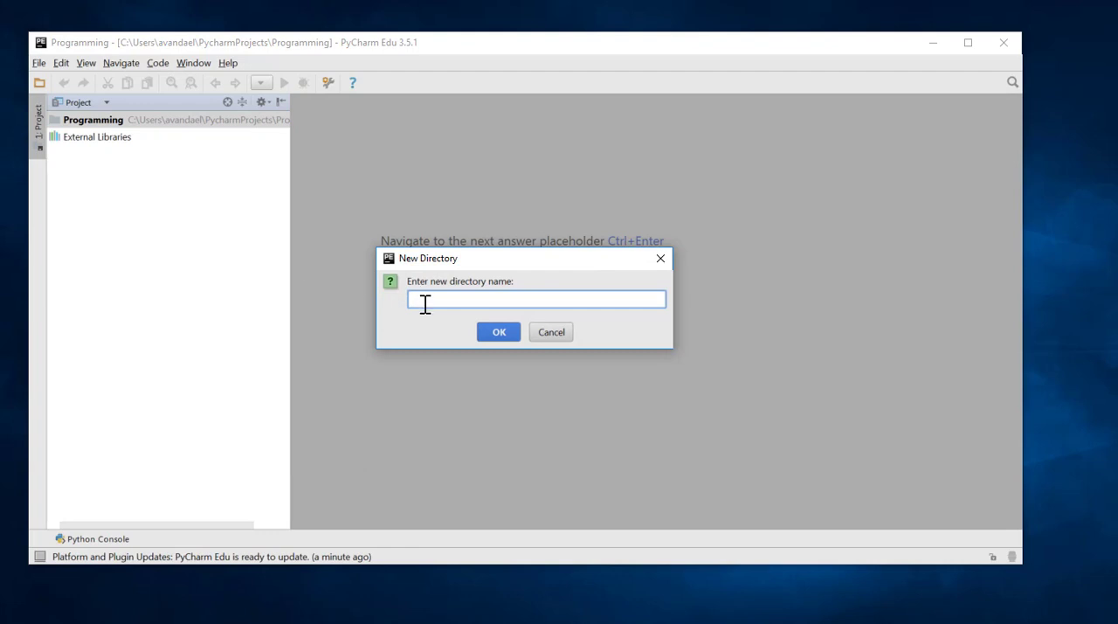
text(s_01)
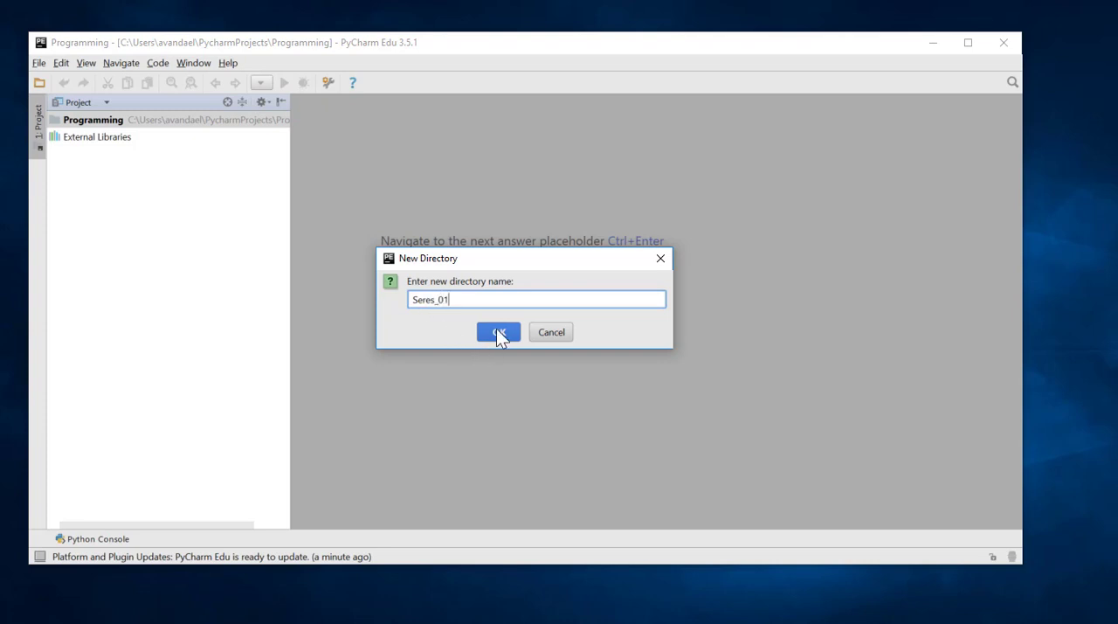
click(497, 332)
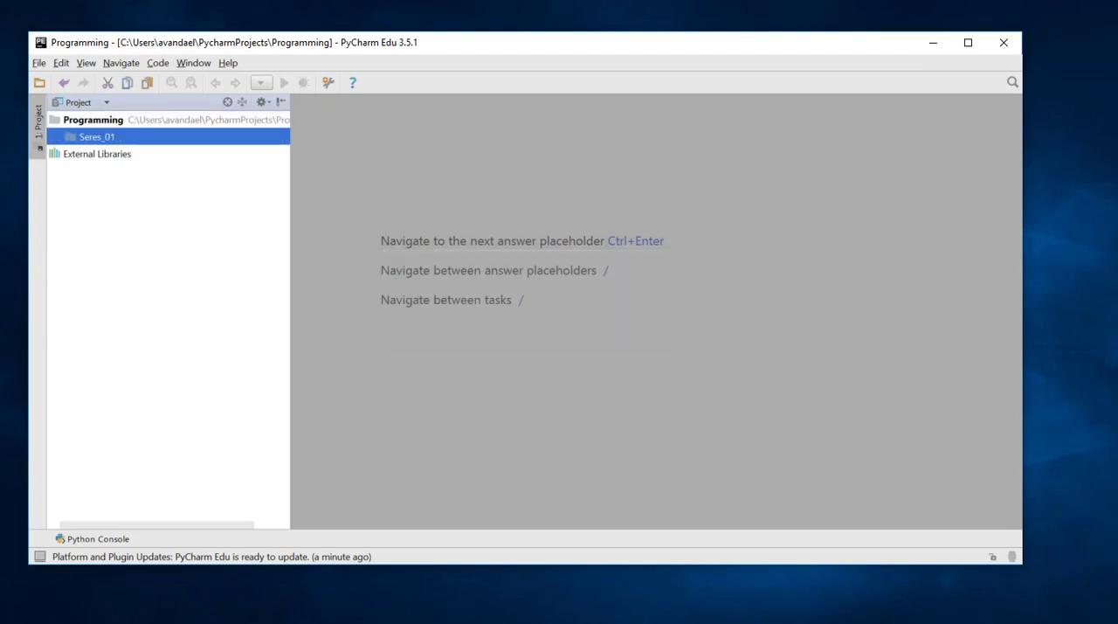
mouse_move(498, 339)
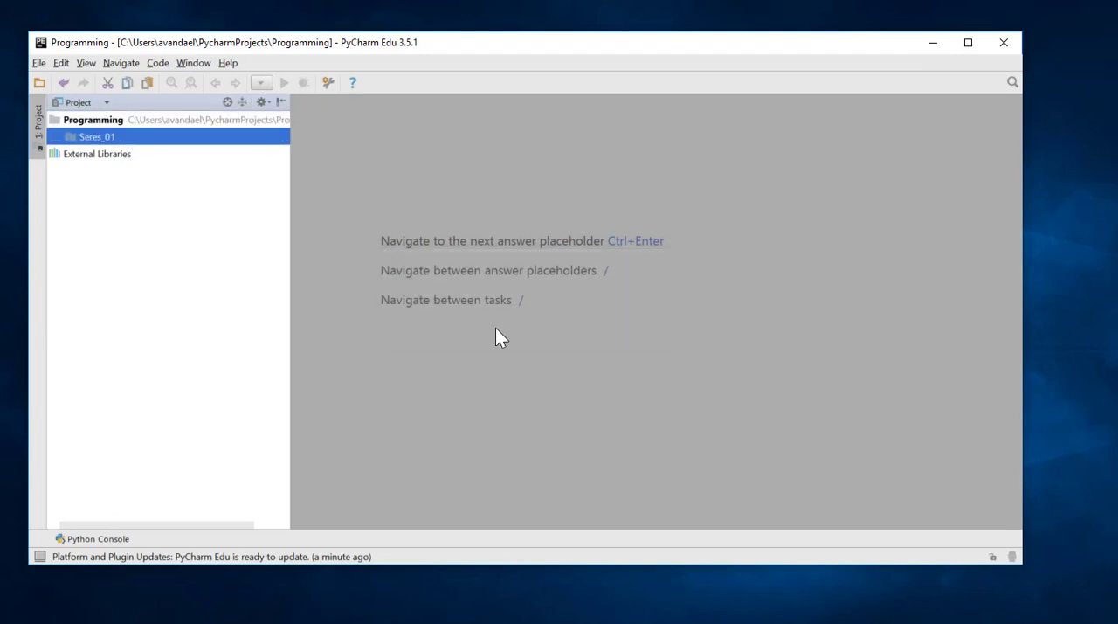
mouse_move(475, 323)
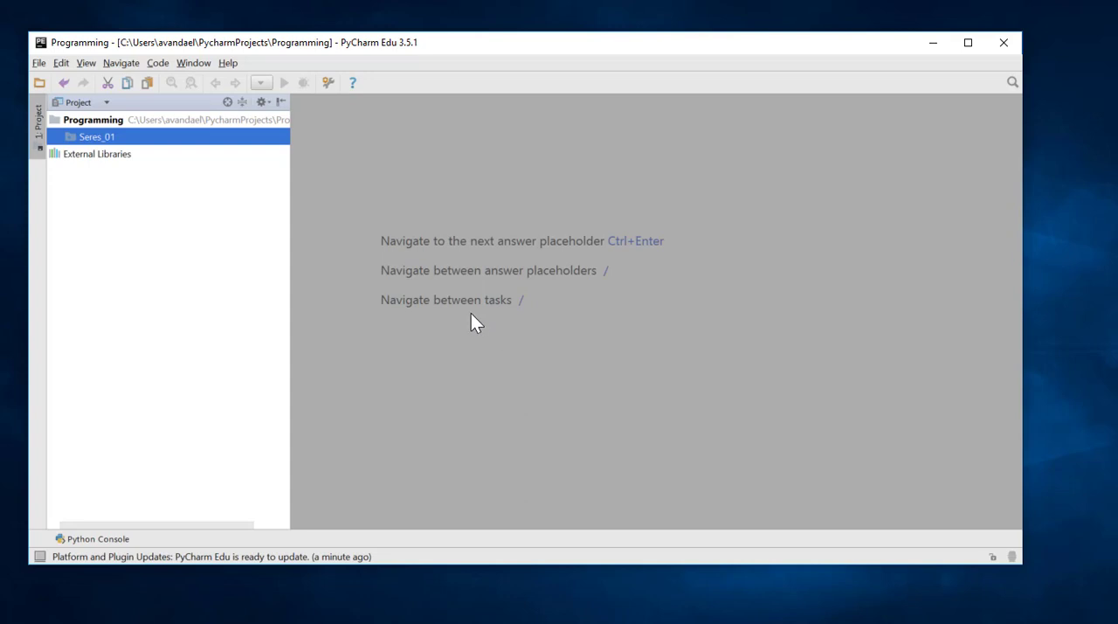
mouse_move(233, 253)
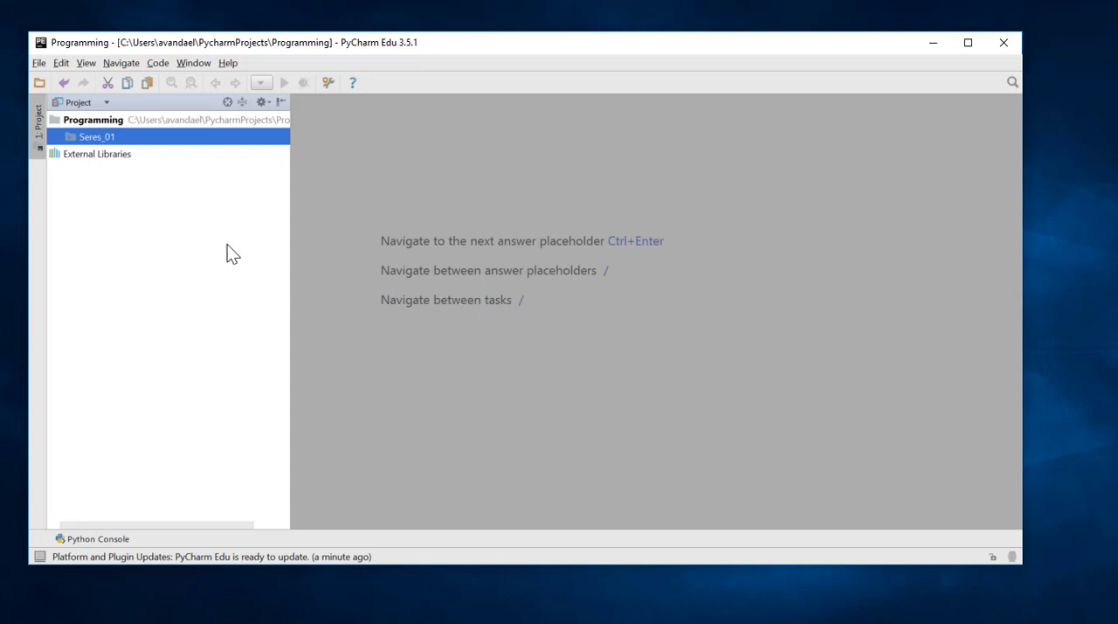
mouse_move(941, 219)
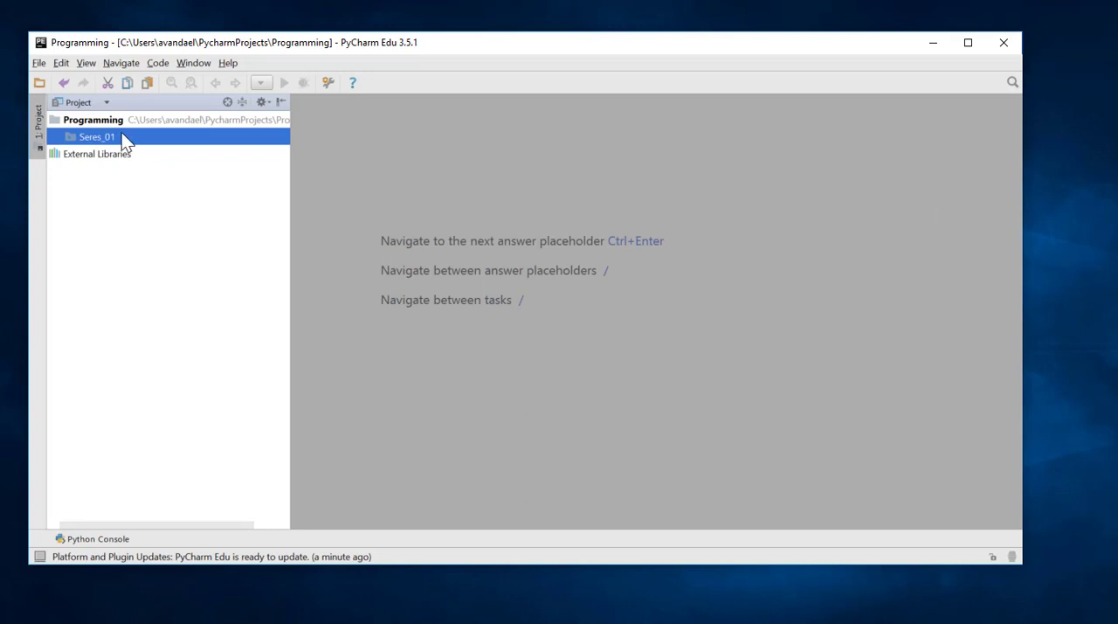
mouse_move(801, 98)
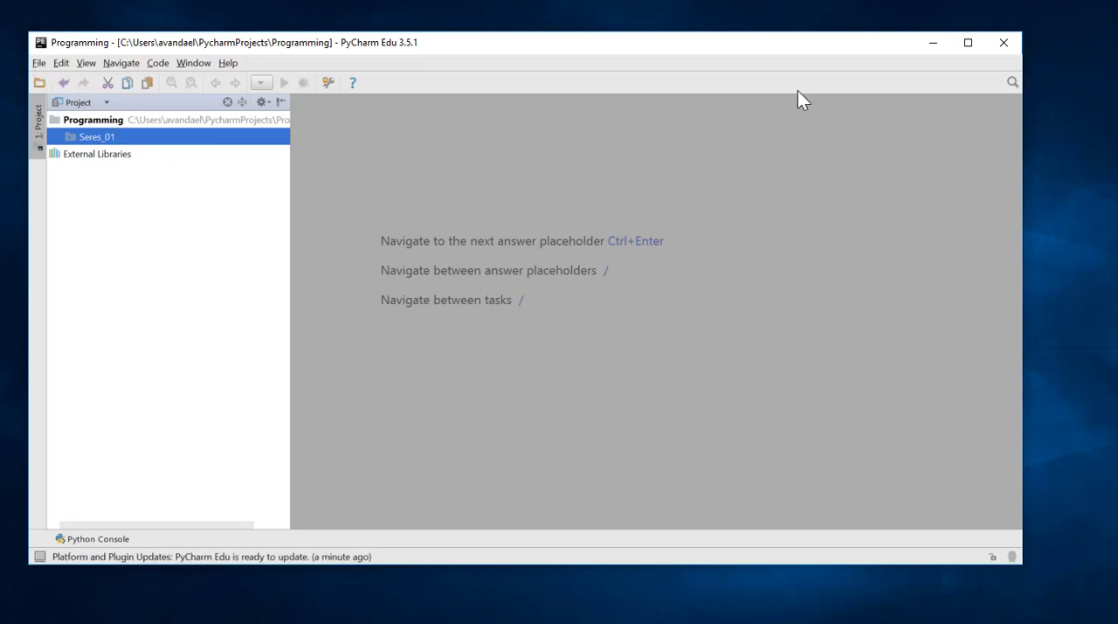
Create a Python file named sum_of_integers inside Series_01
click(38, 63)
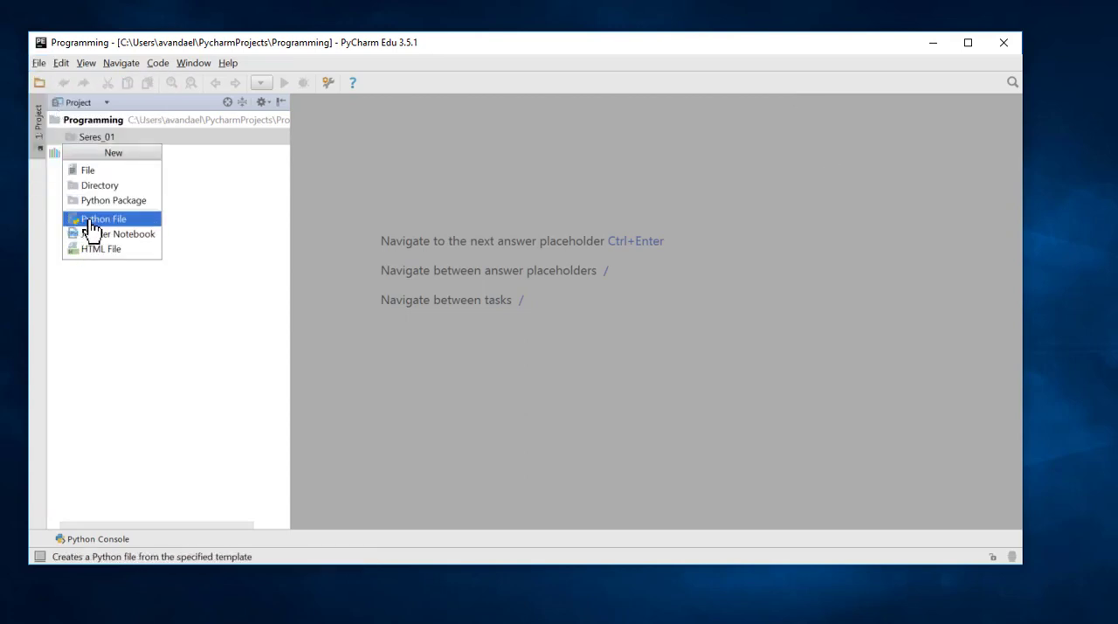
click(103, 218)
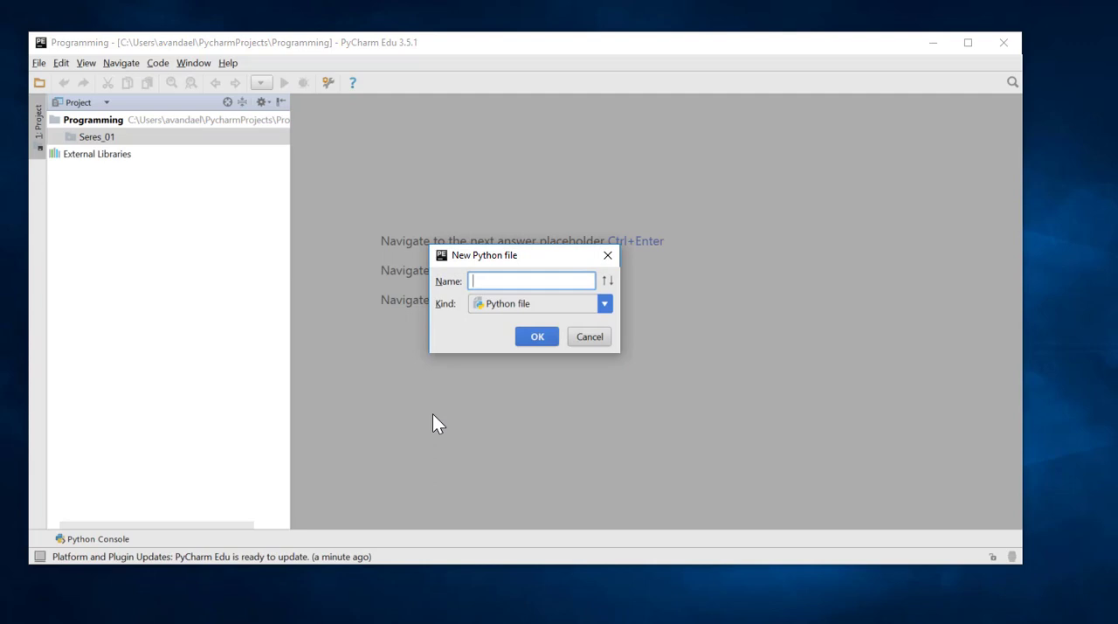
text(sum)
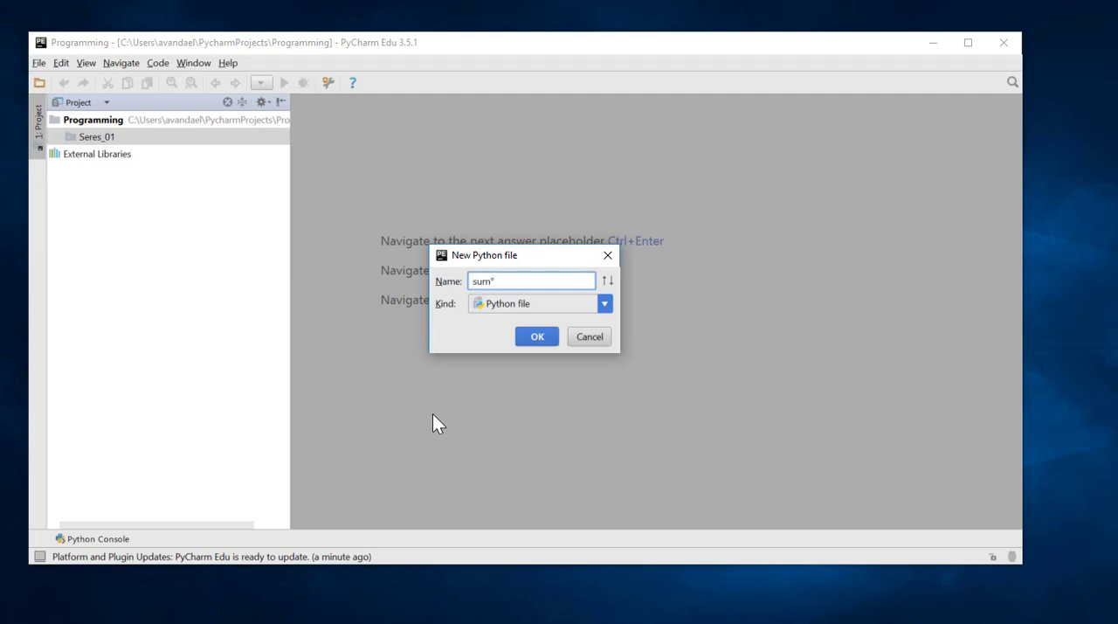
text(of)
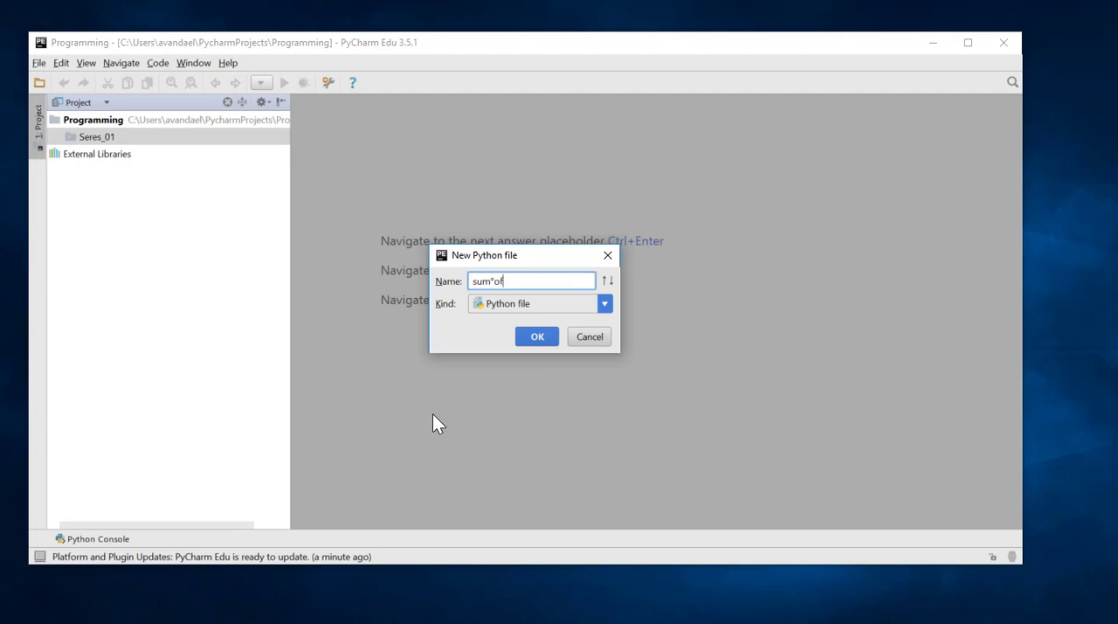
text(_integers)
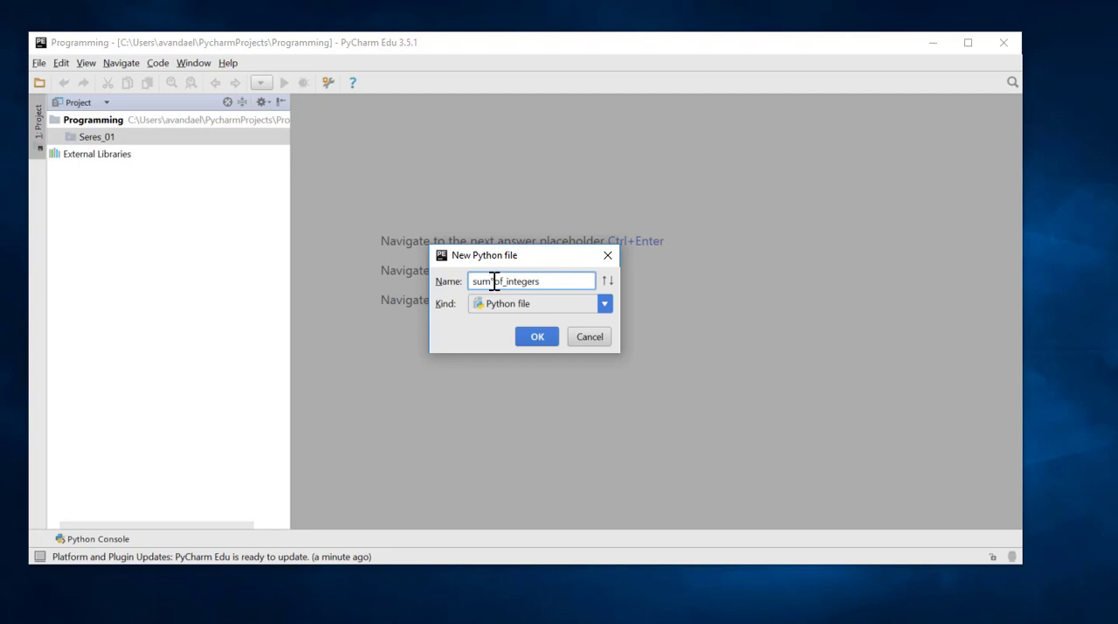
mouse_move(538, 335)
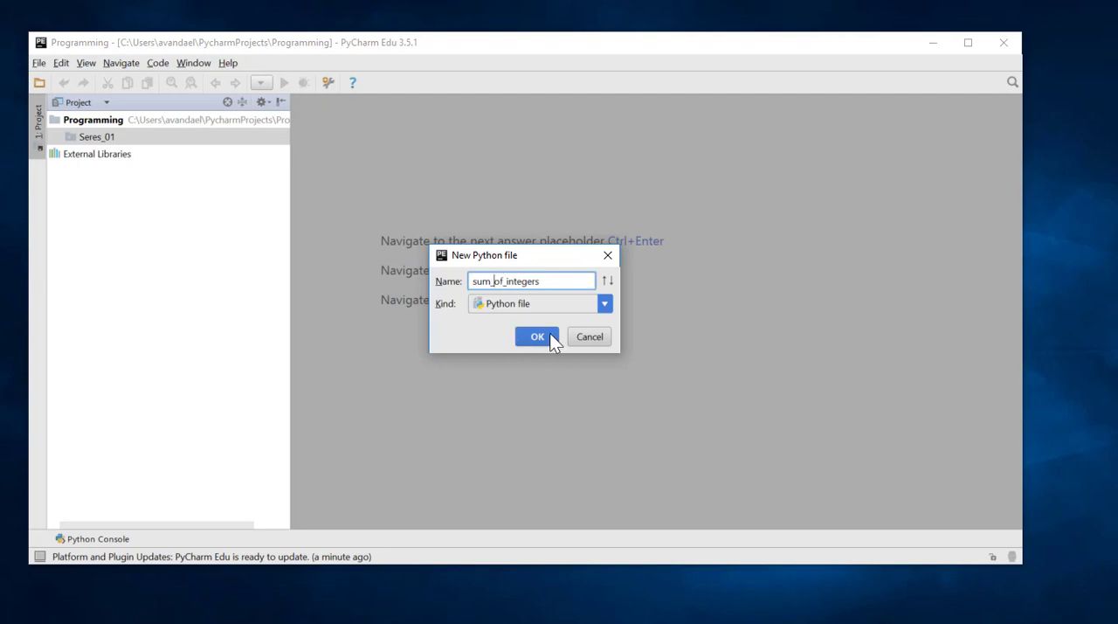
click(538, 335)
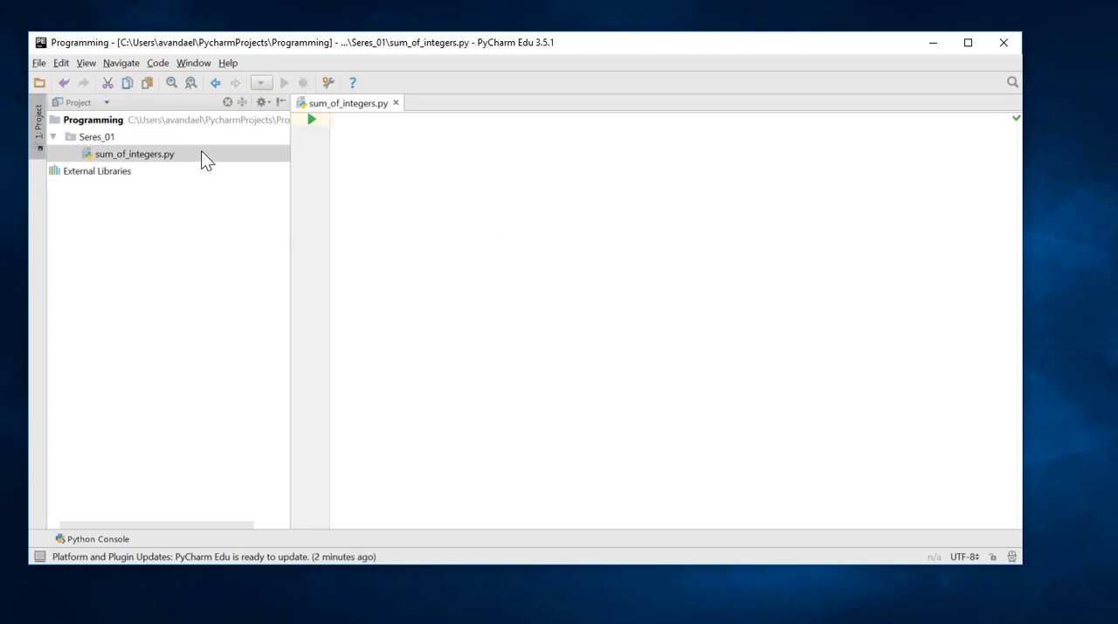
mouse_move(155, 167)
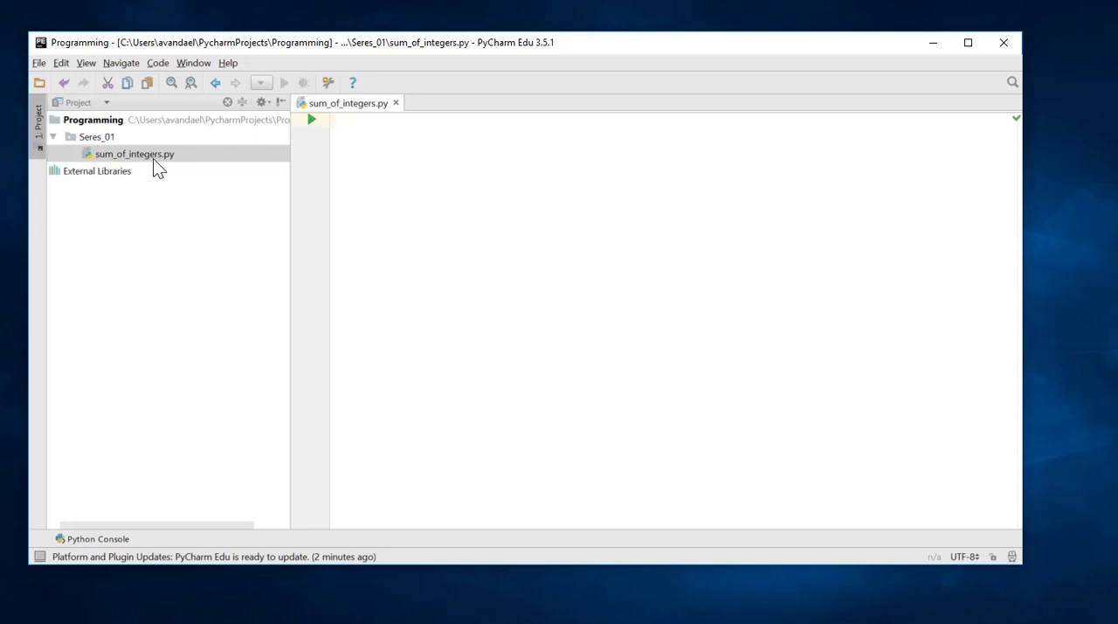
mouse_move(126, 147)
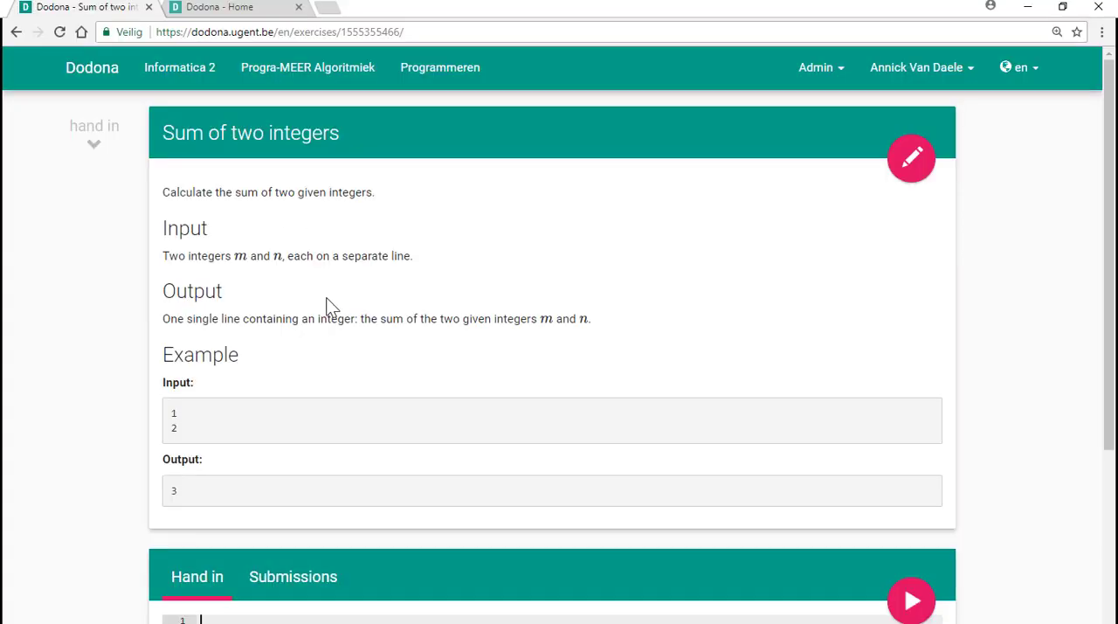
mouse_move(426, 236)
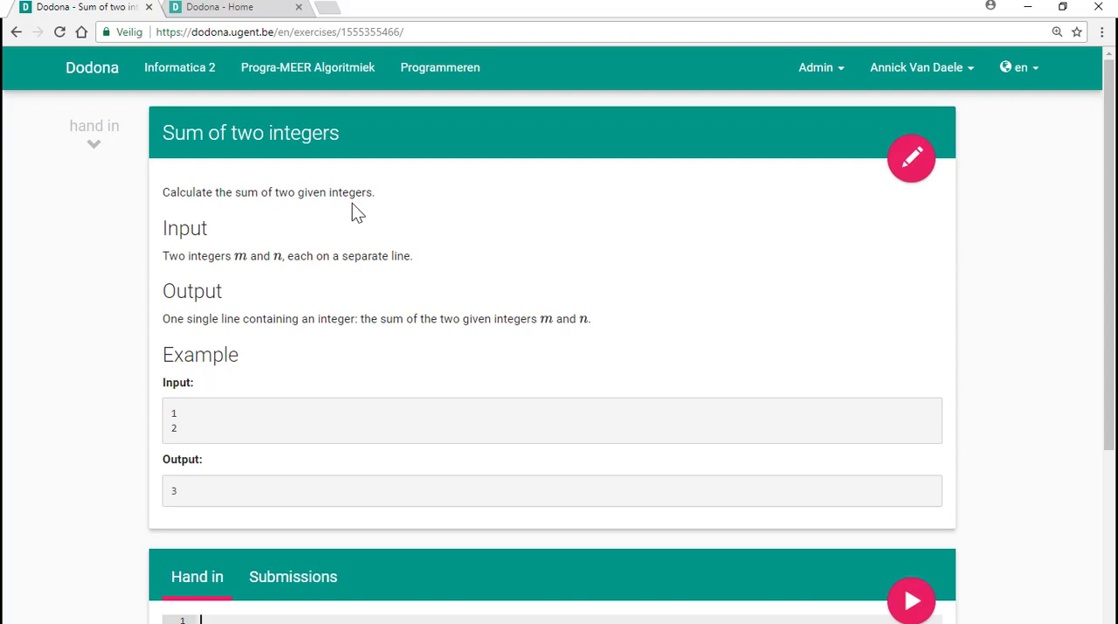
mouse_move(230, 255)
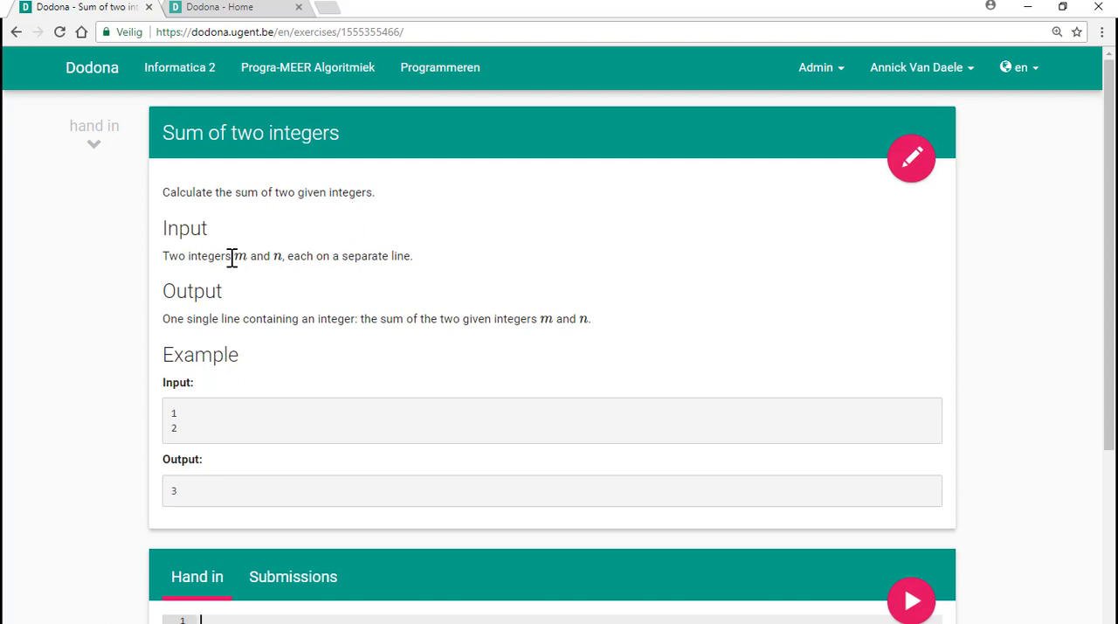
mouse_move(294, 307)
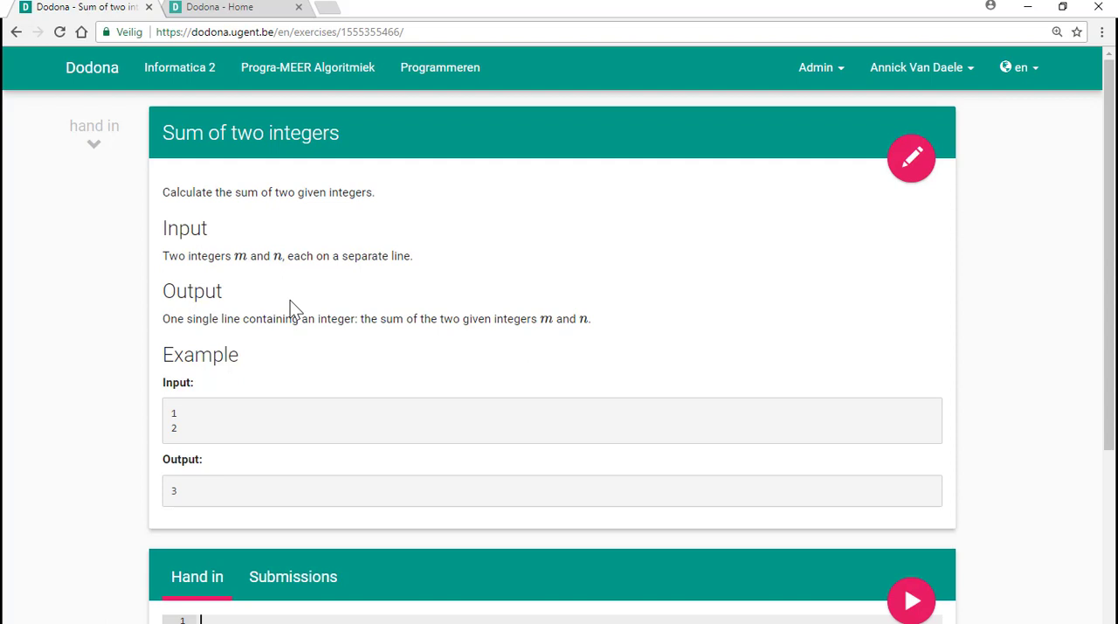
mouse_move(272, 433)
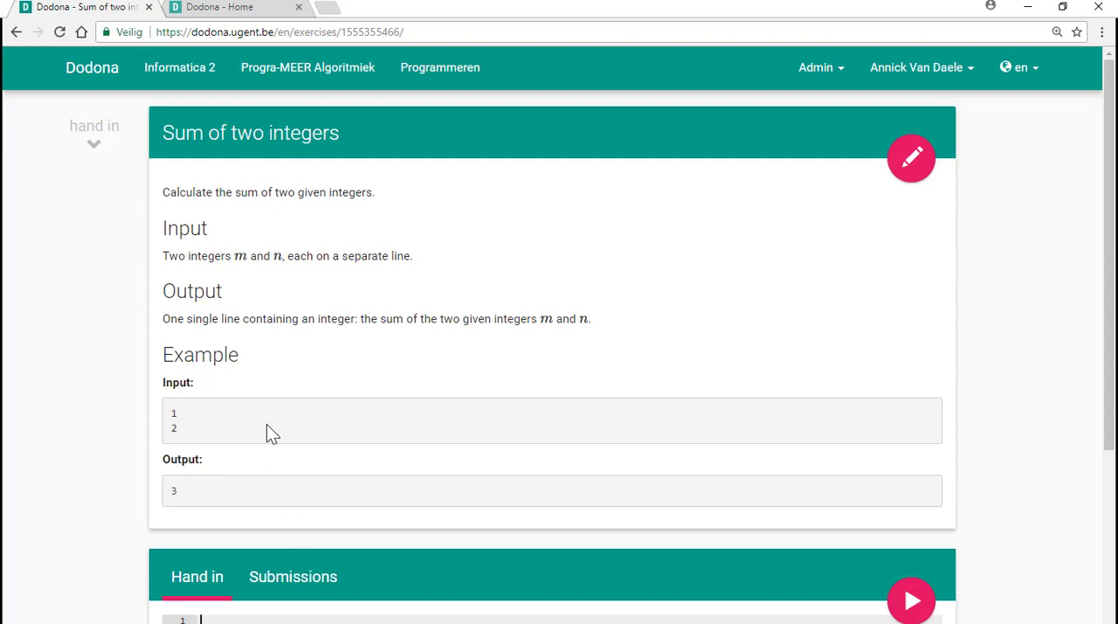
mouse_move(259, 489)
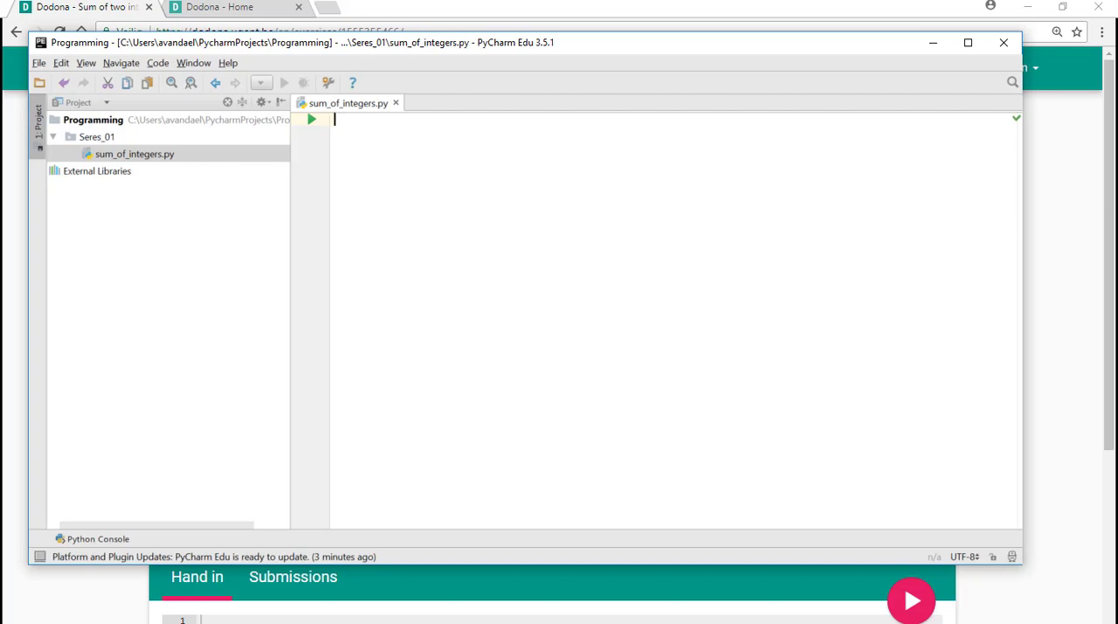
Write the outline comment '# read two terms and convert them to integers' followed by a blank line
text(# read two terms and convert them to integers)
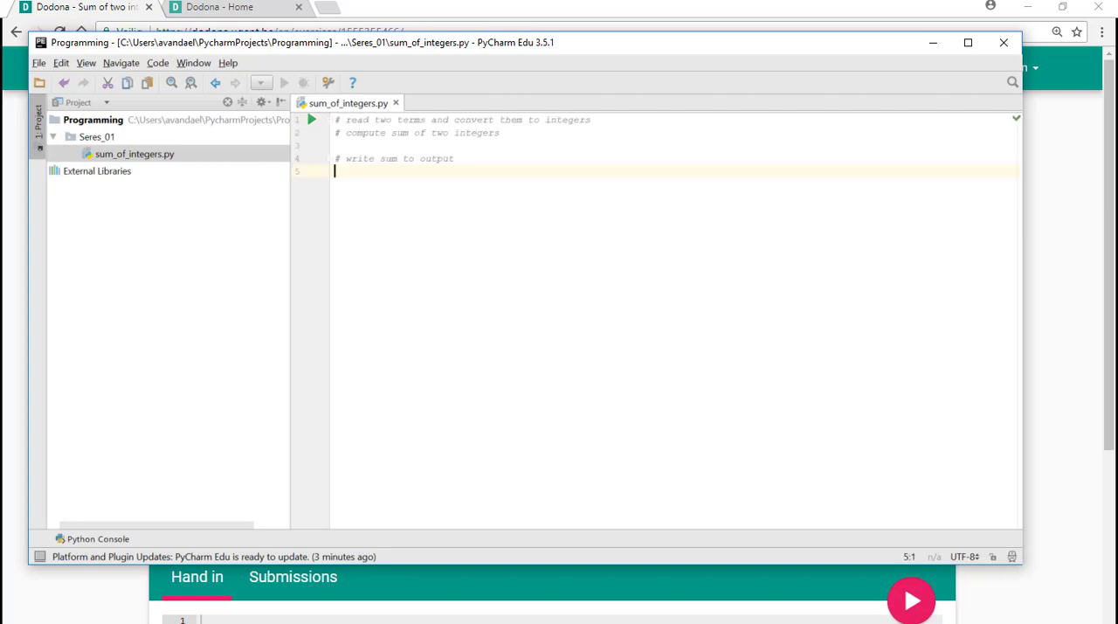
mouse_move(685, 119)
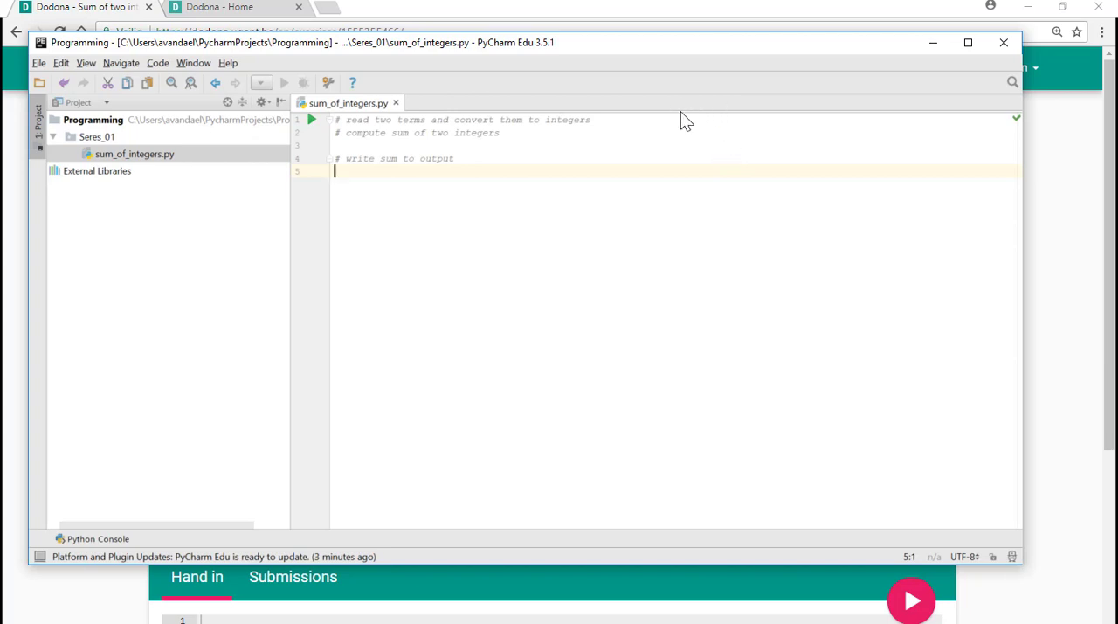
key(enter)
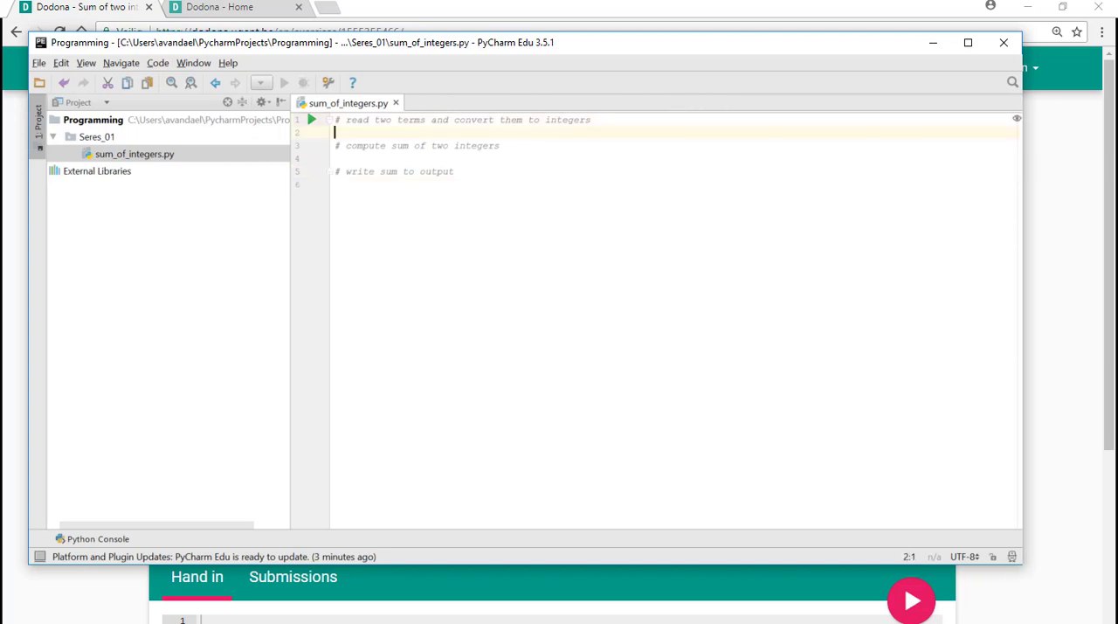
mouse_move(536, 164)
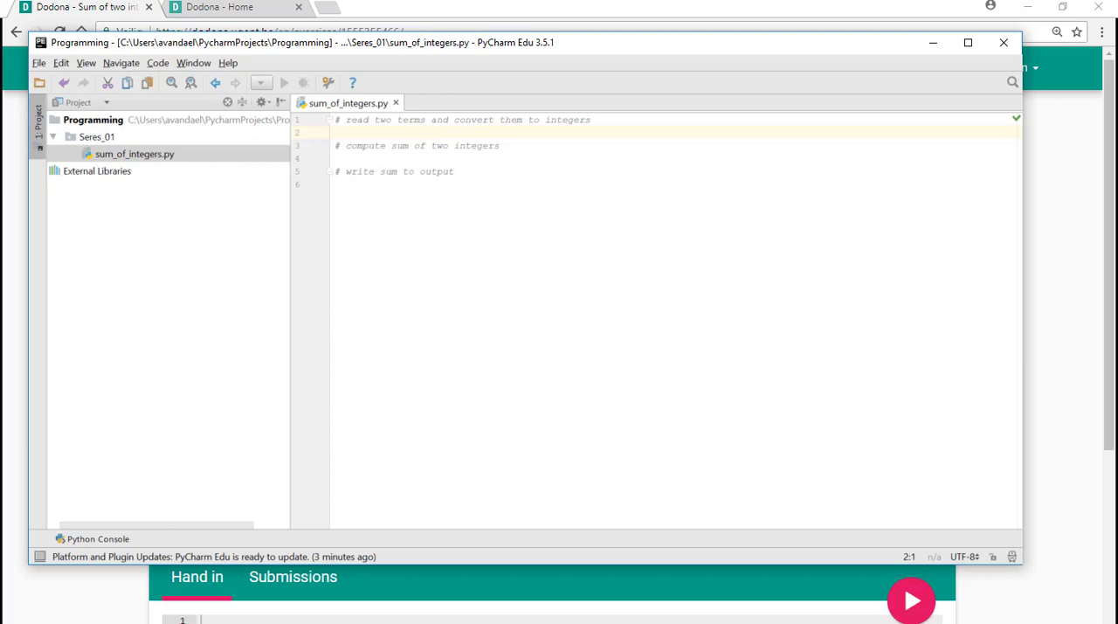
Add the m and n input and int conversion lines below the read comment
click(336, 133)
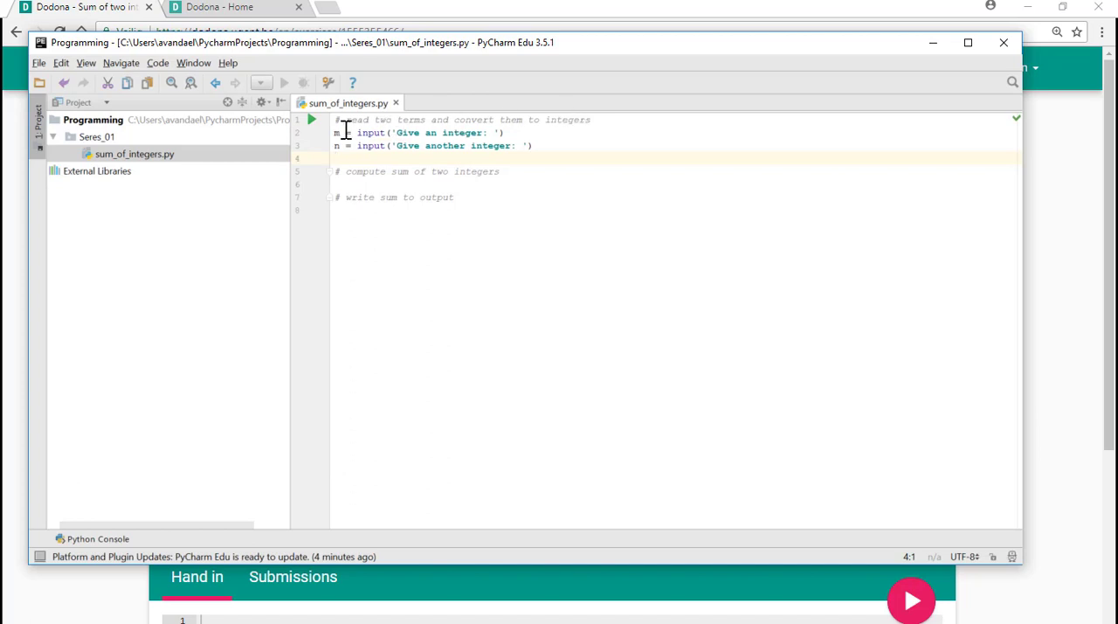
mouse_move(371, 133)
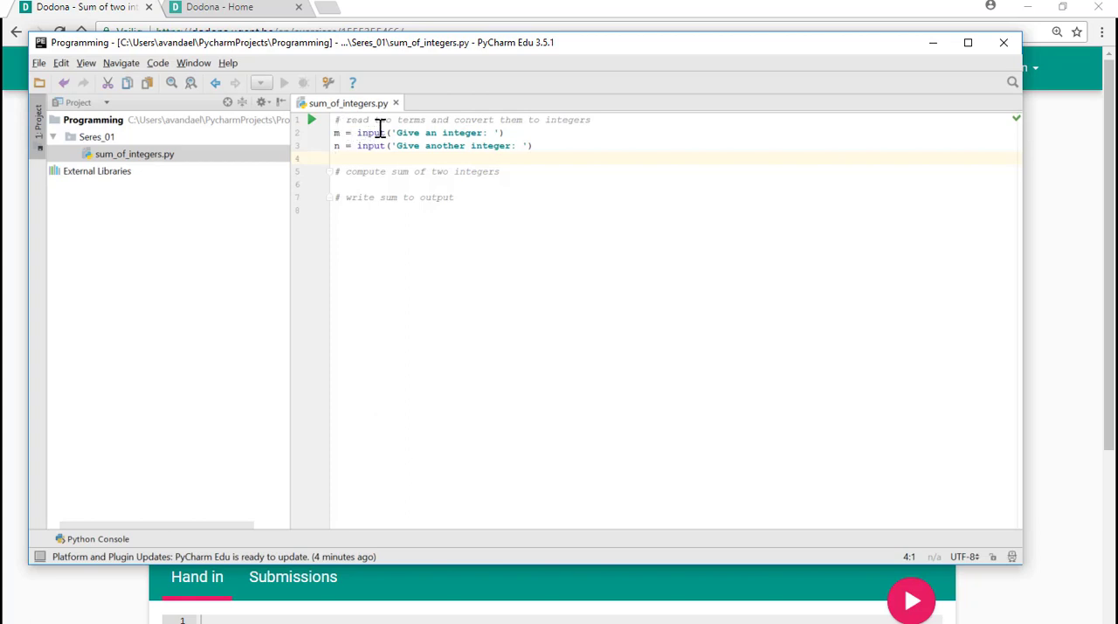
mouse_move(405, 131)
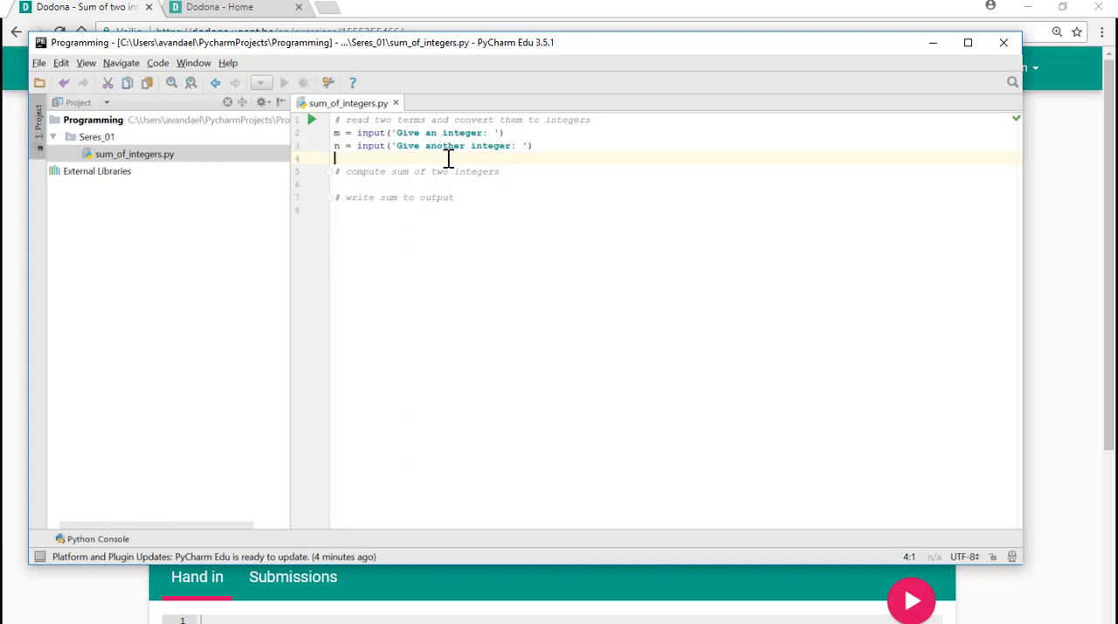
mouse_move(449, 166)
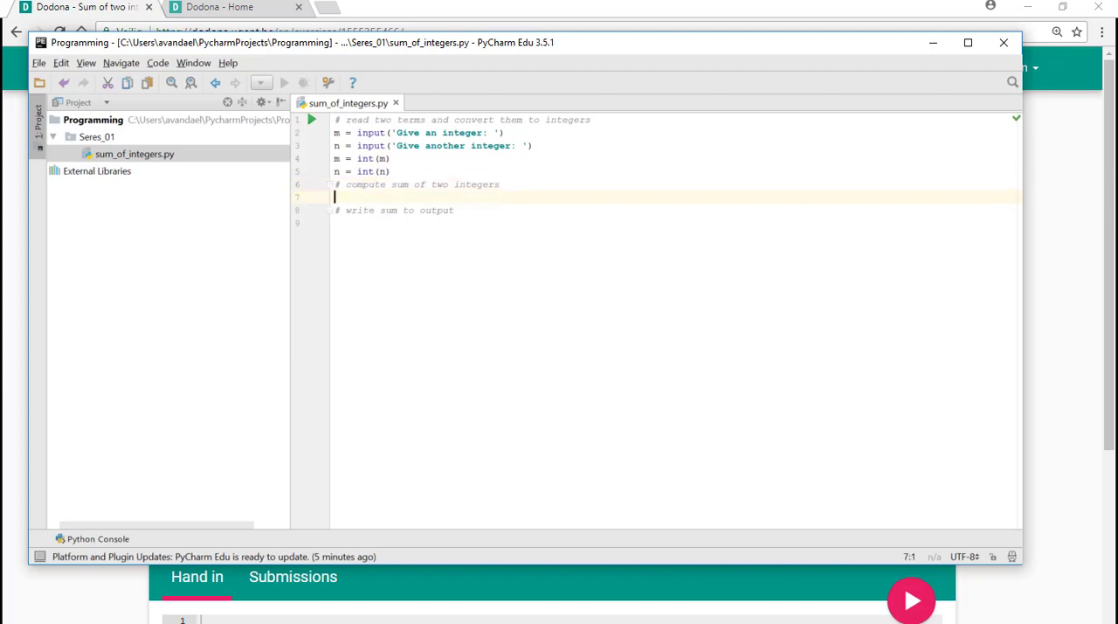
Write total = m + n under the compute comment and print total under the write comment
text(total)
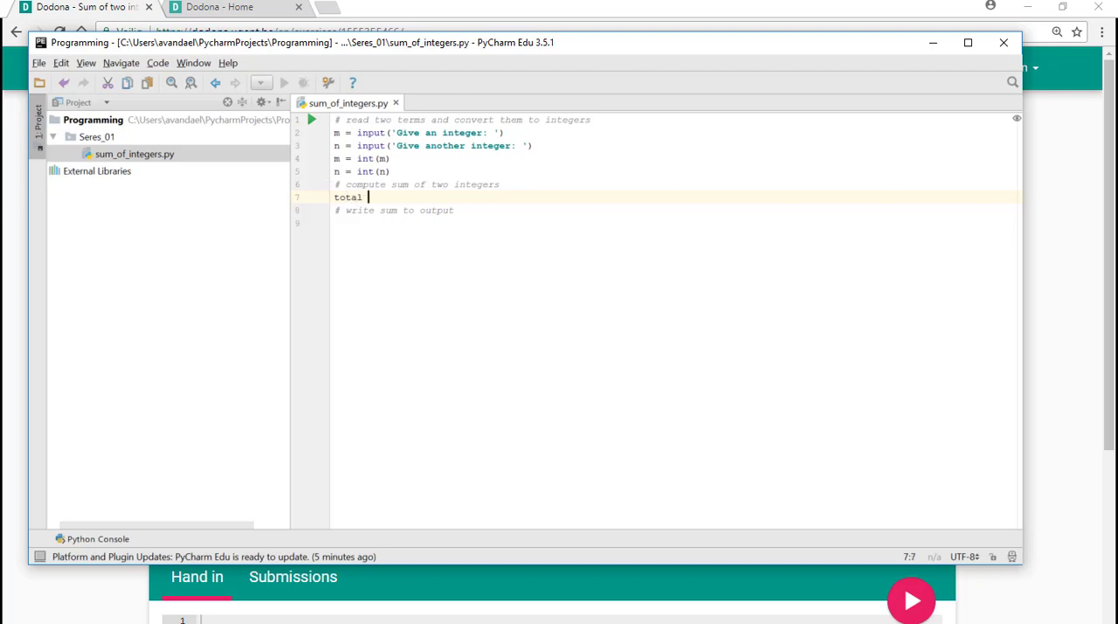
text(= m +)
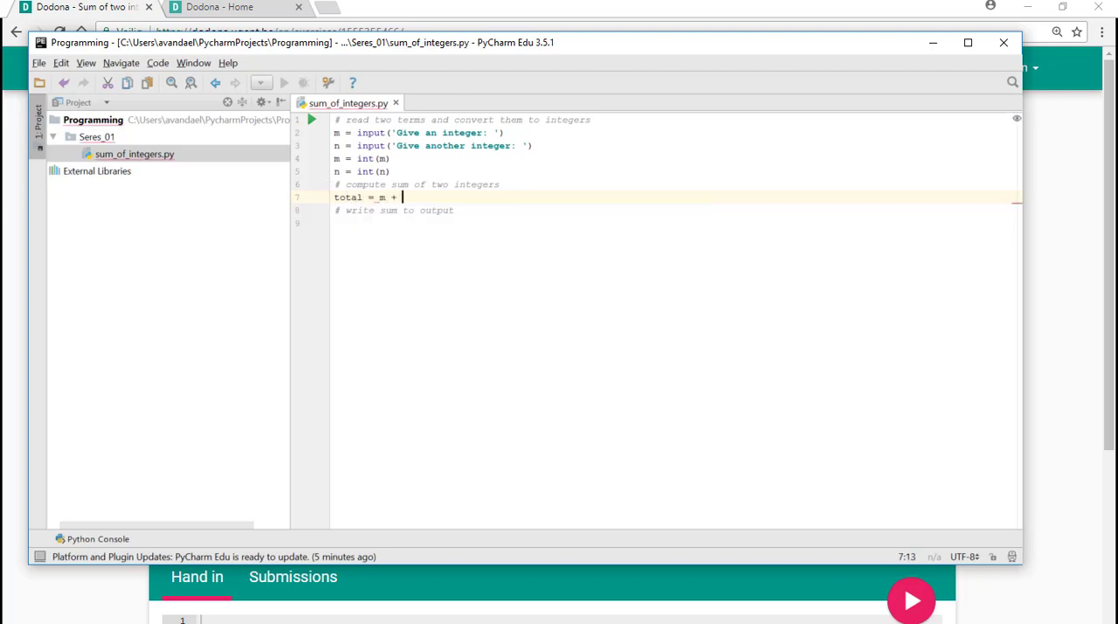
text(n)
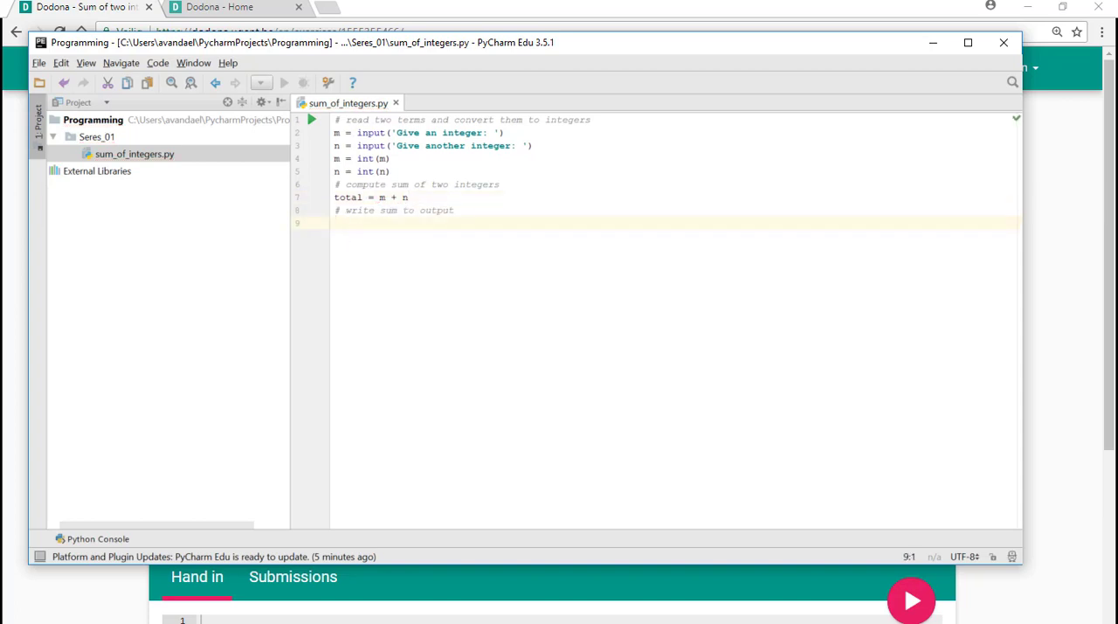
text(print)
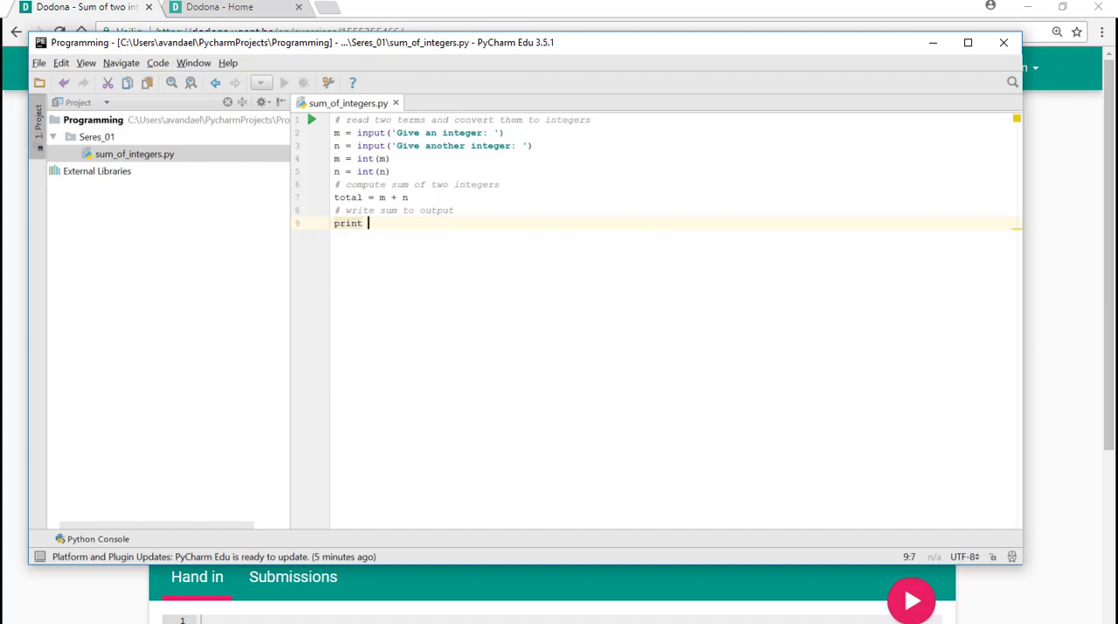
text(total)
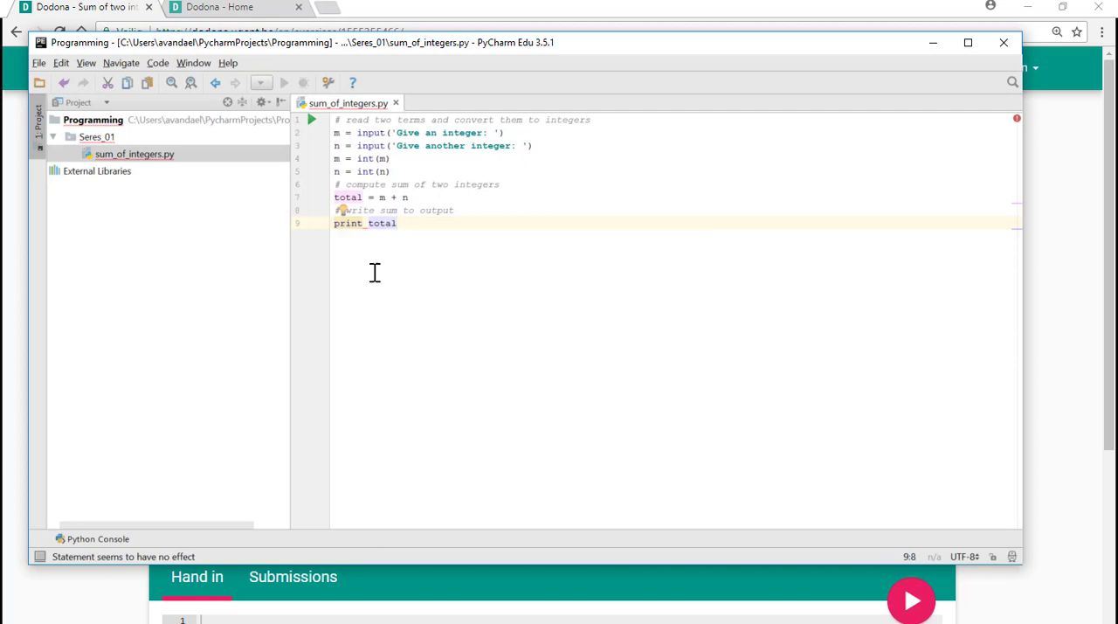
mouse_move(367, 228)
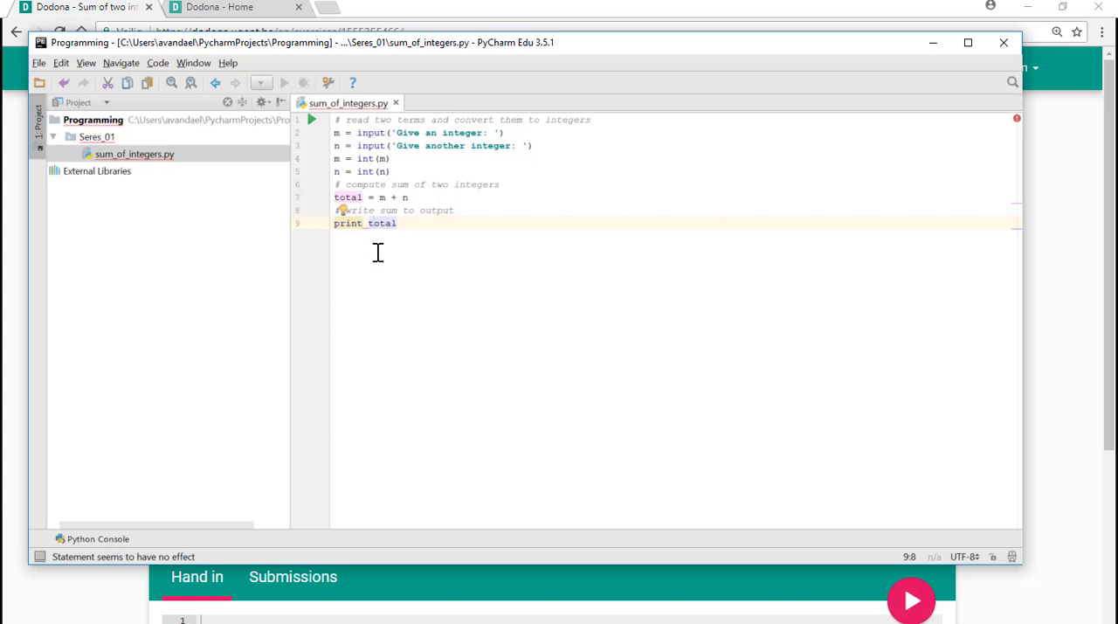
mouse_move(479, 248)
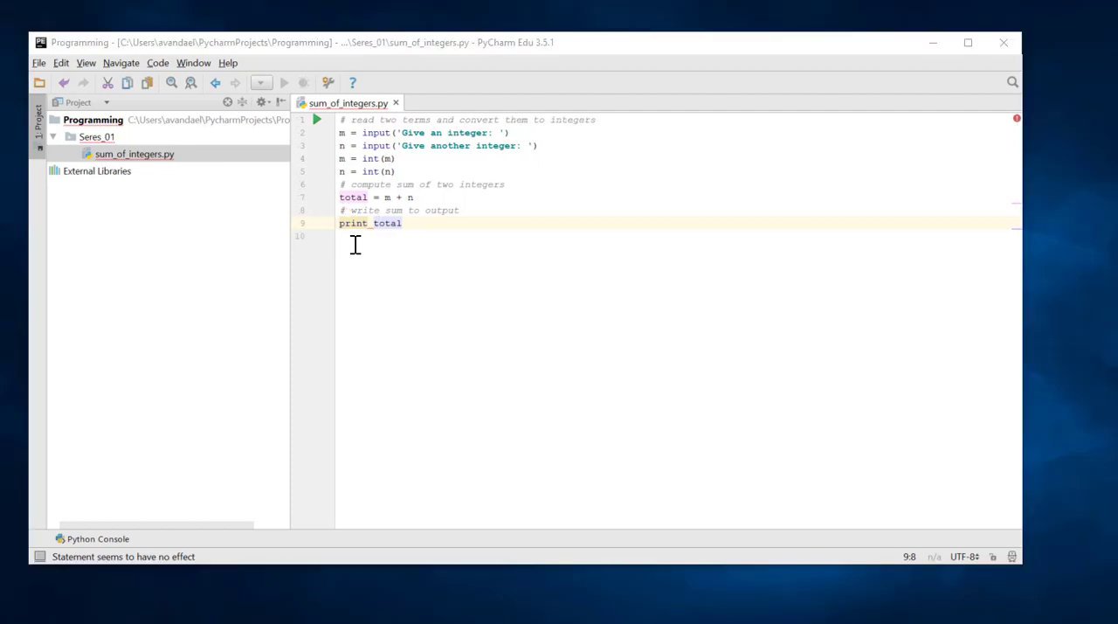
mouse_move(369, 230)
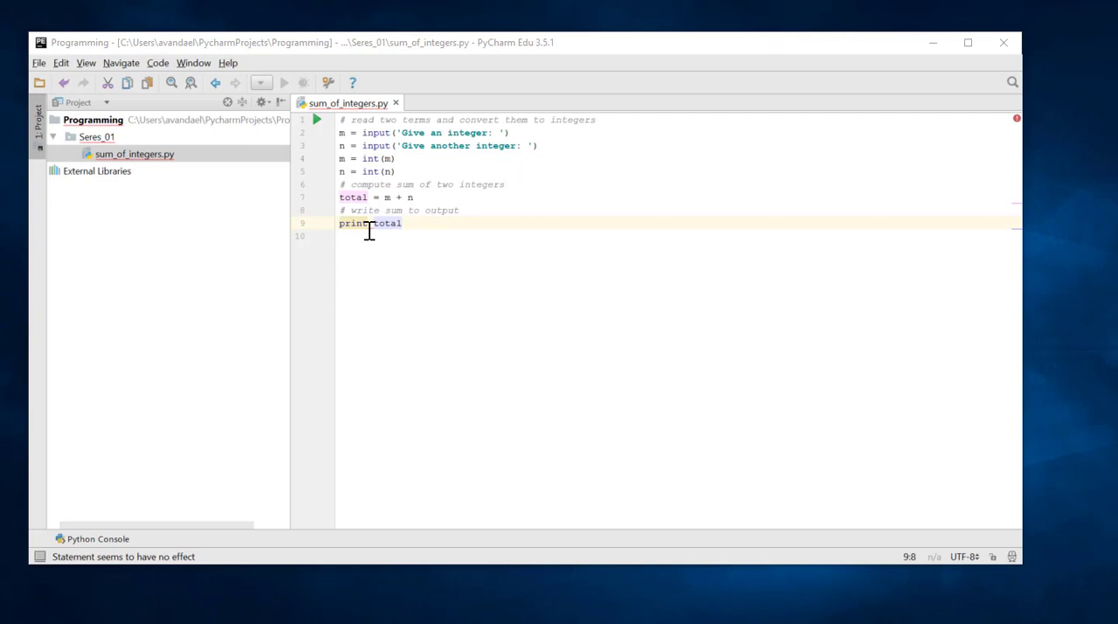
mouse_move(373, 233)
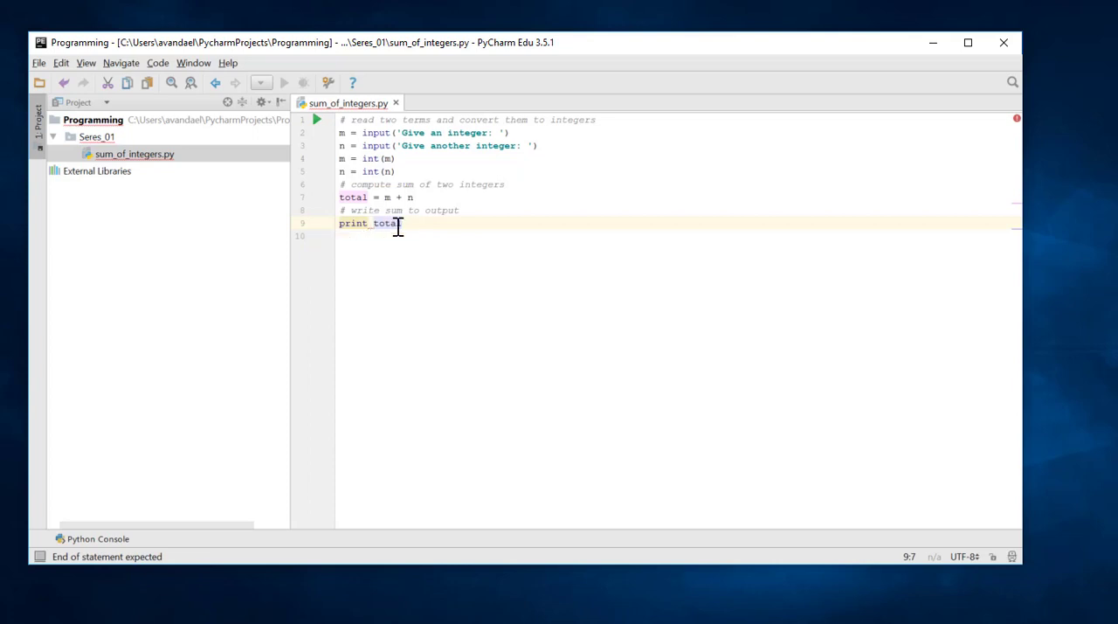
Wrap total in parentheses so the last line reads print (total)
text(()
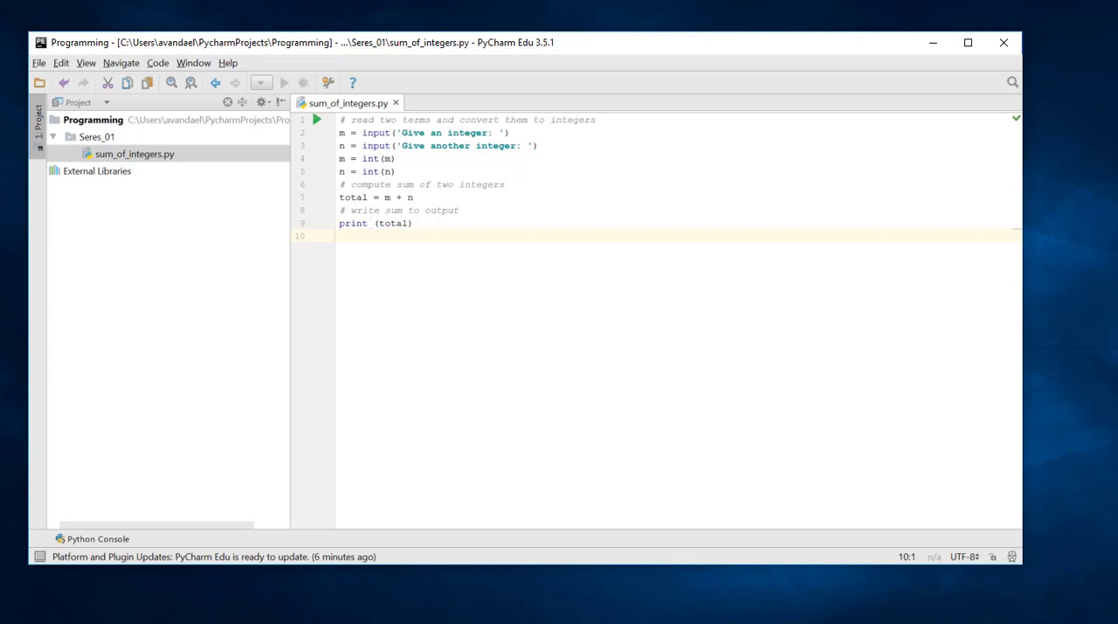
mouse_move(416, 178)
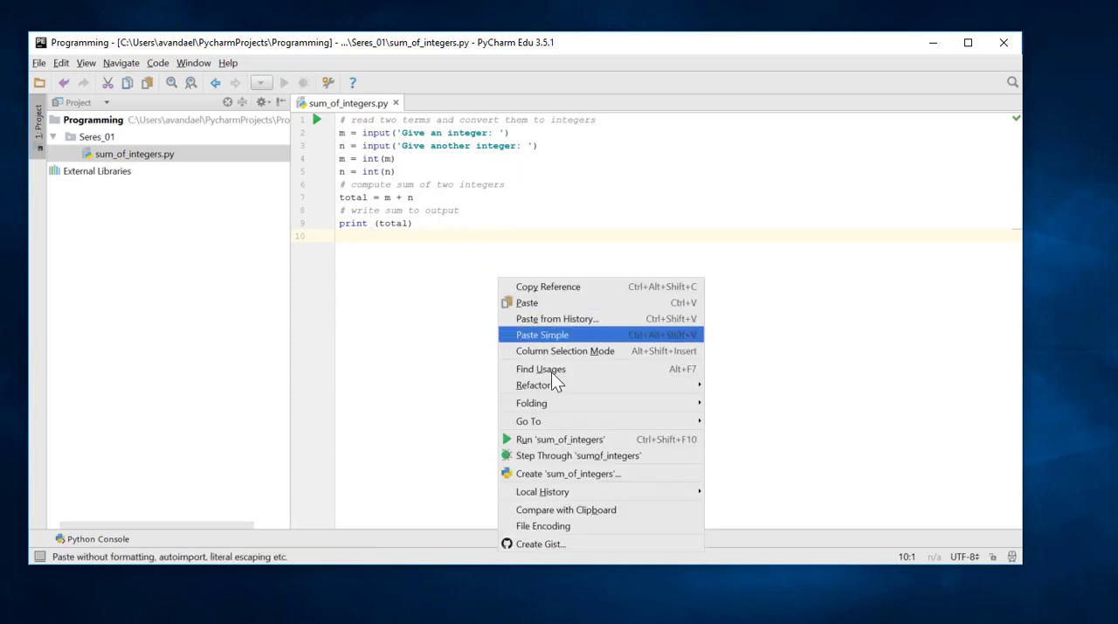
Run sum_of_integers with inputs 12 and 4, printing 16 with exit code 0
click(559, 439)
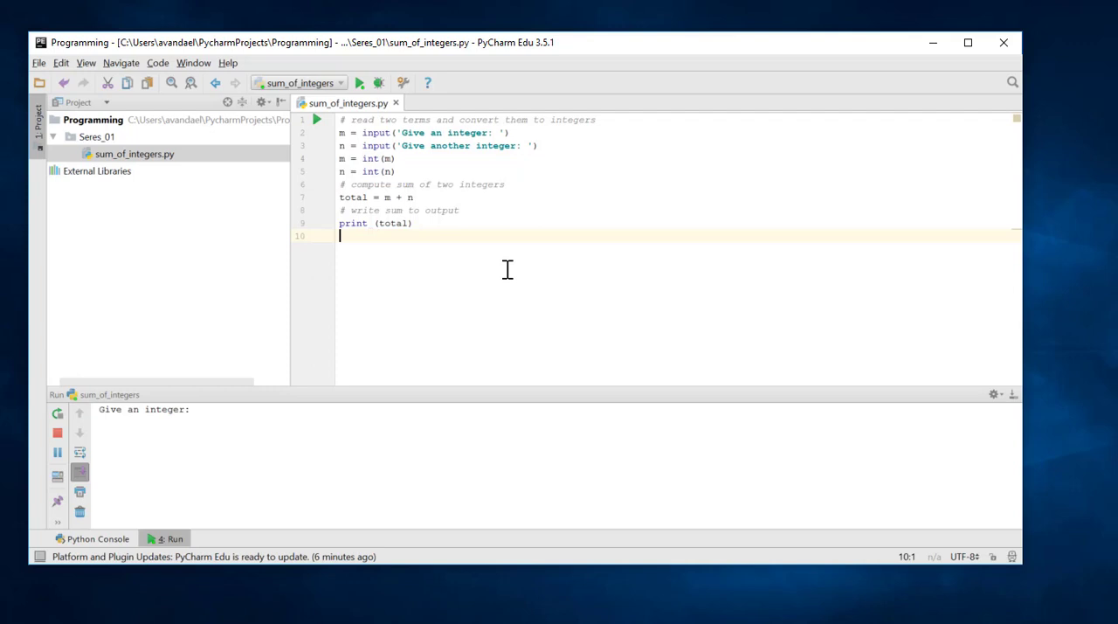
mouse_move(201, 409)
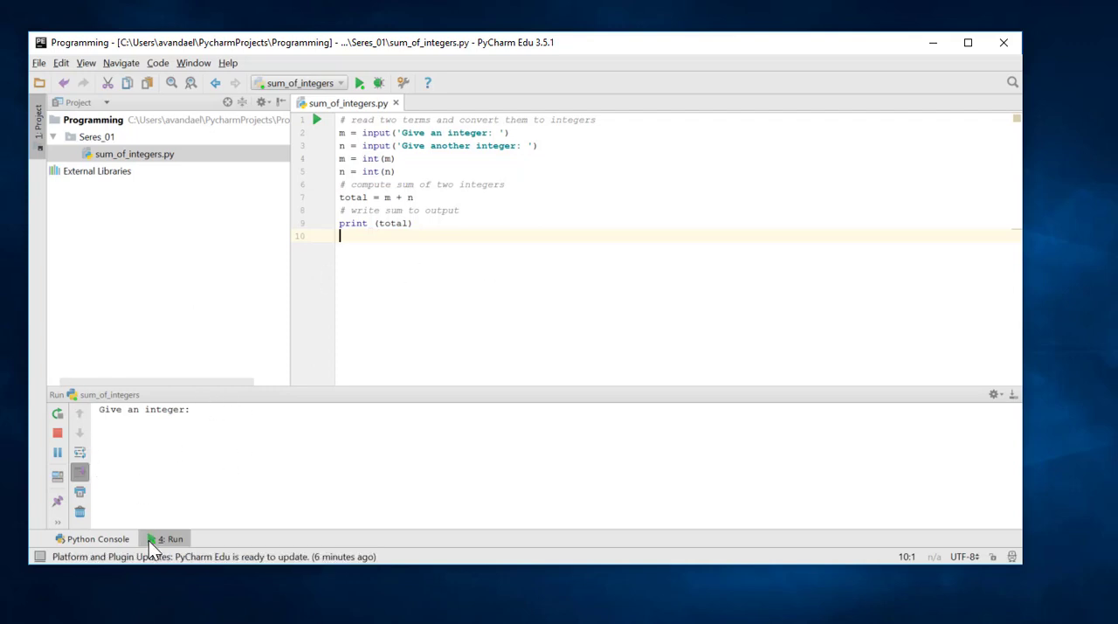
mouse_move(154, 545)
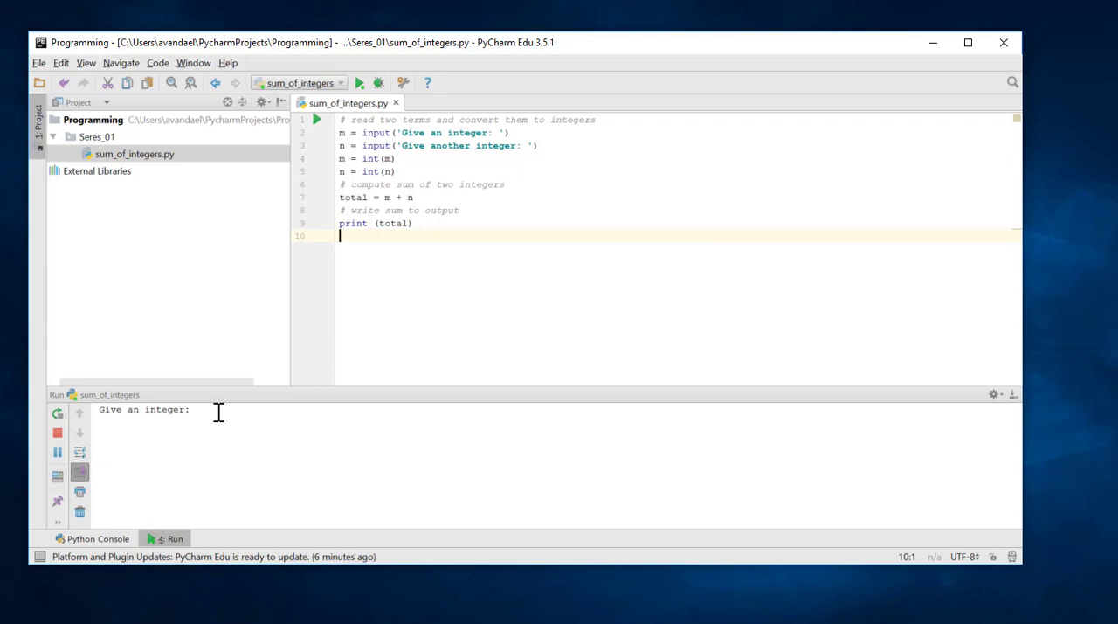
text(12)
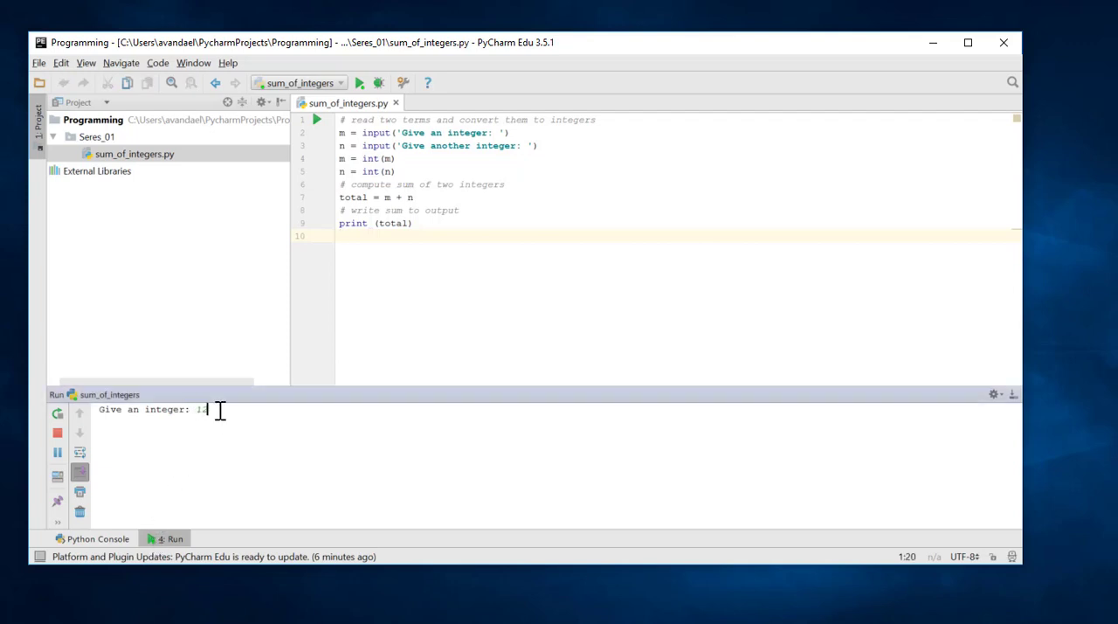
key(enter)
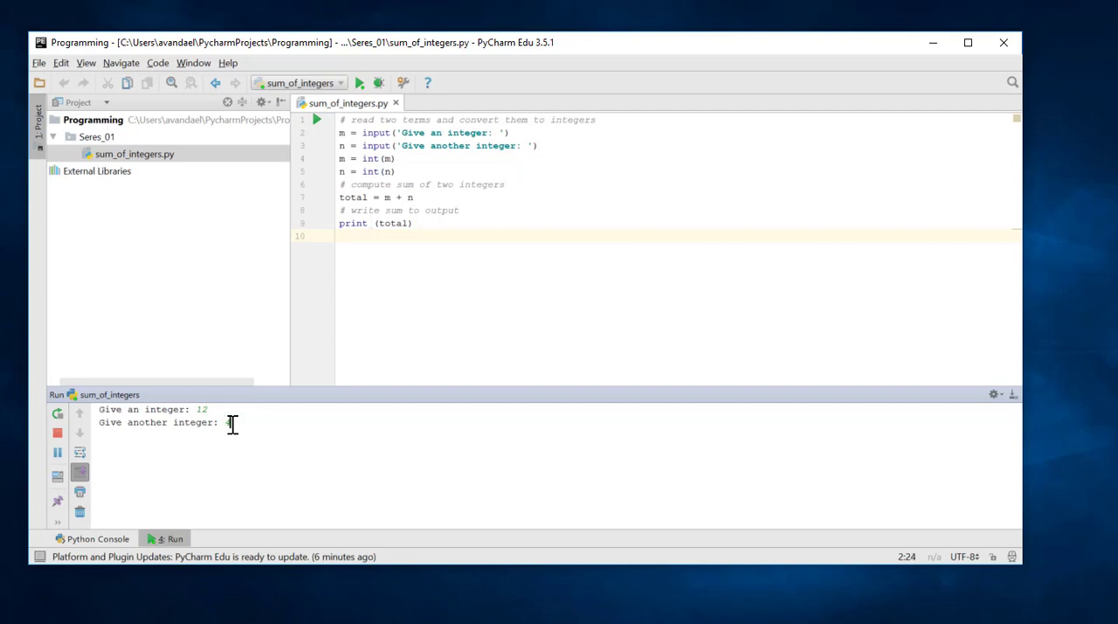
text(4)
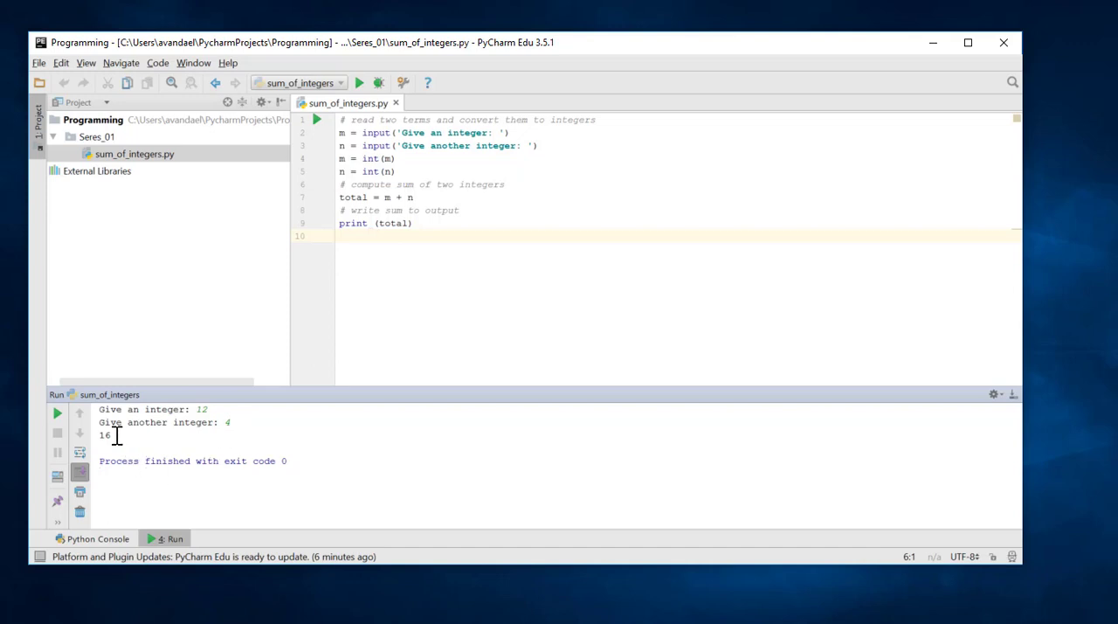
double_click(105, 435)
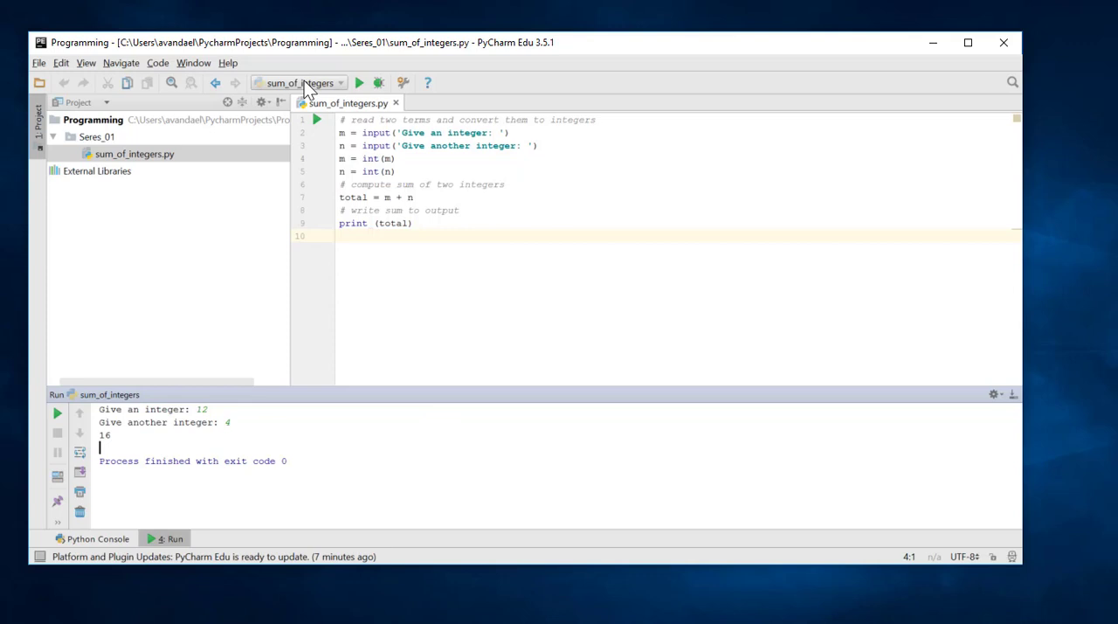
mouse_move(313, 277)
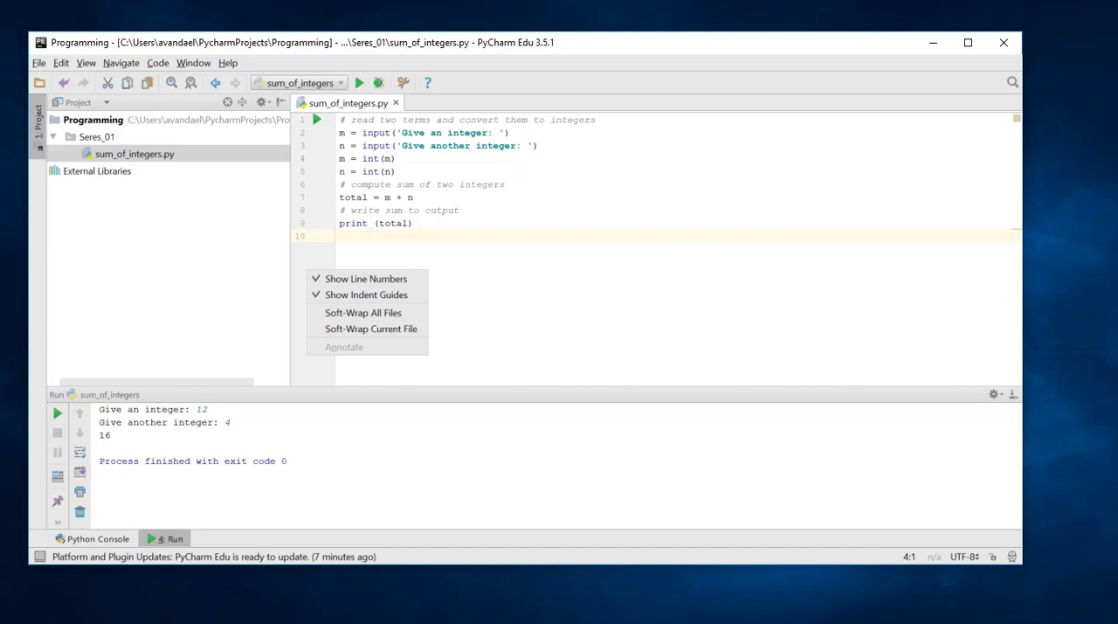
mouse_move(441, 286)
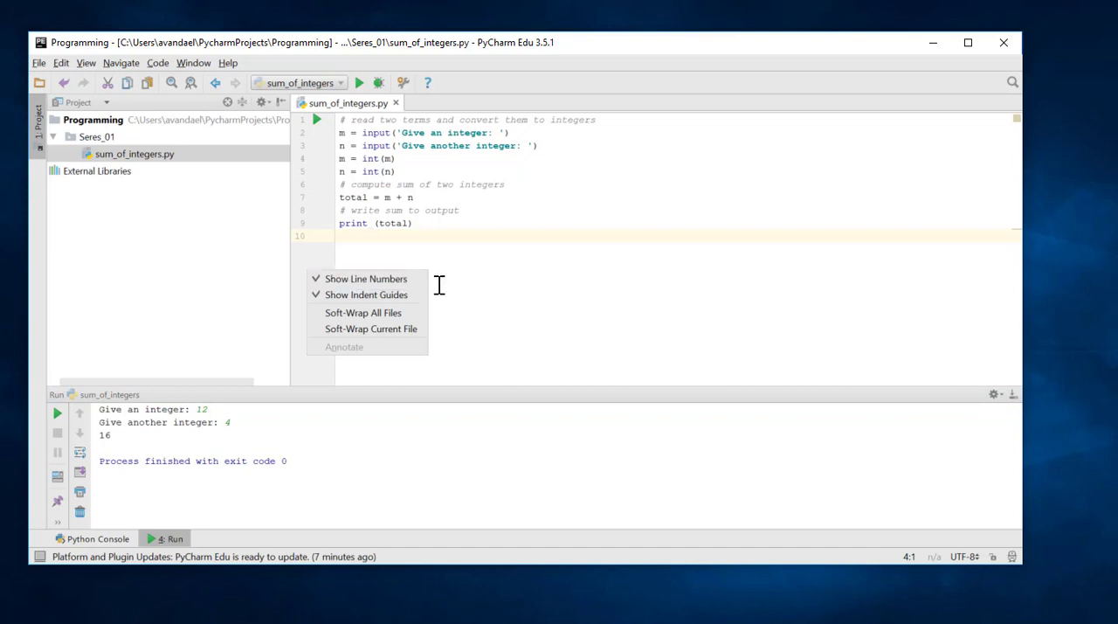